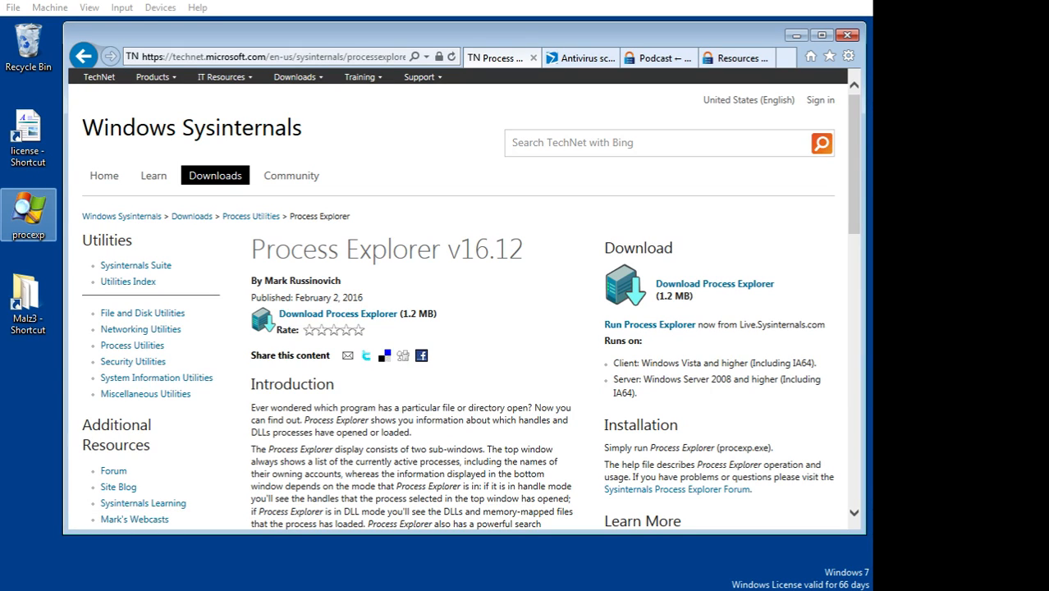
# - Launch Process Explorer as administrator from the procexp desktop icon
pyautogui.rightClick(28, 215)
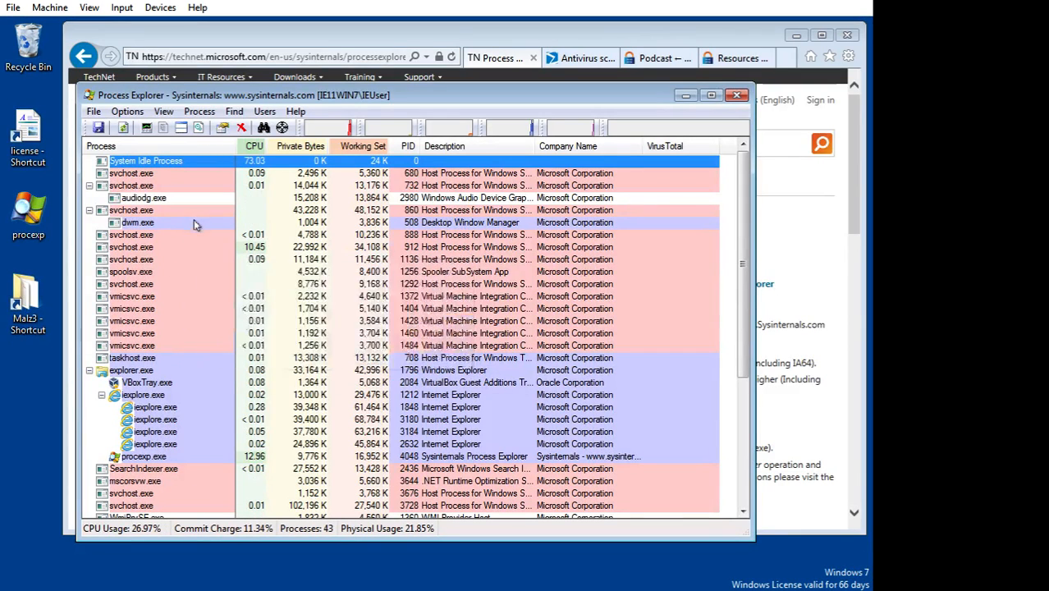
pyautogui.moveTo(168, 221)
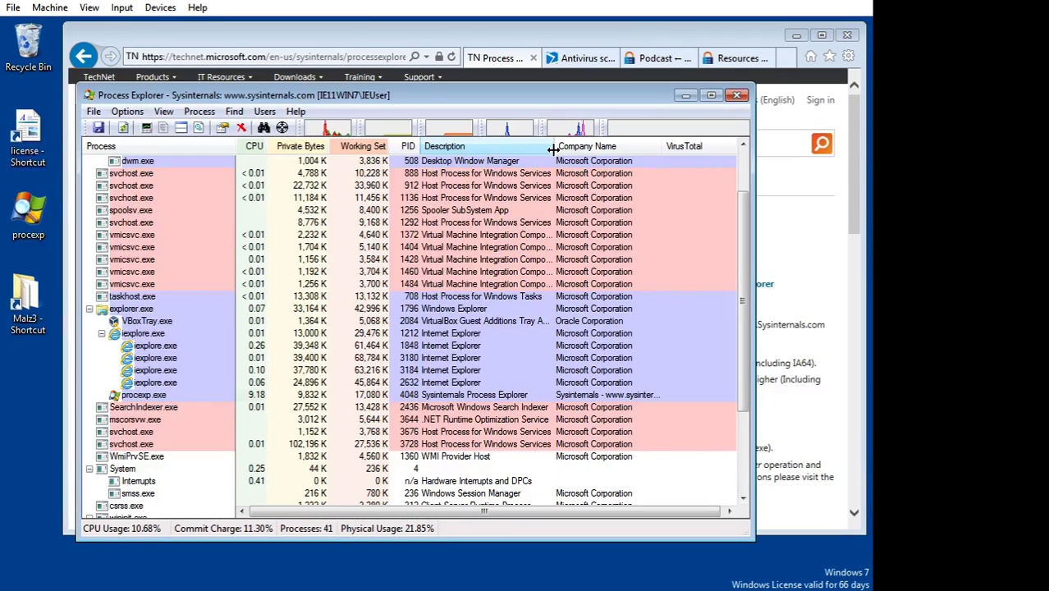
pyautogui.moveTo(204, 282)
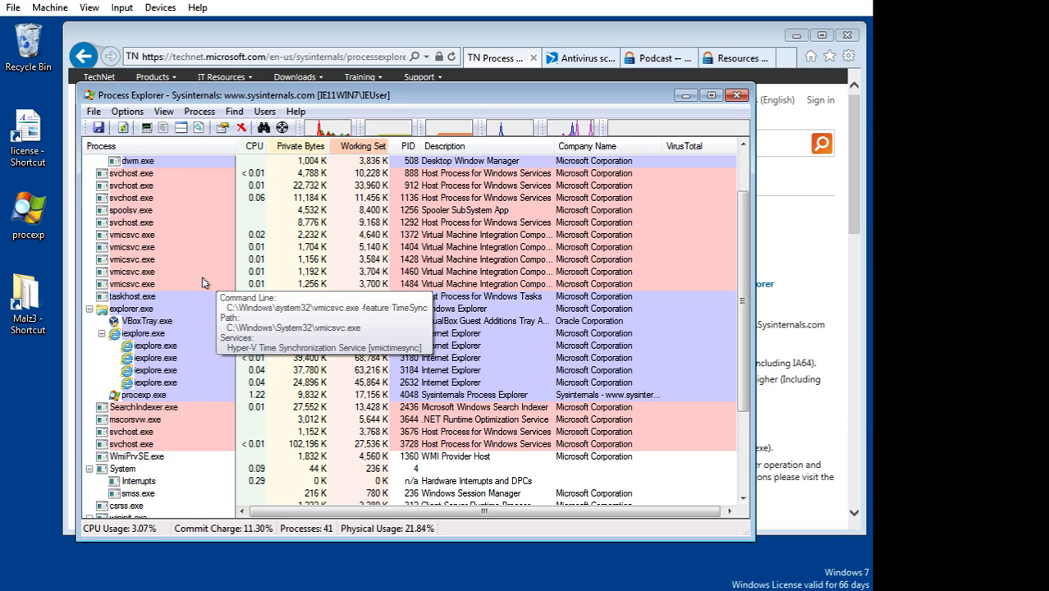
pyautogui.moveTo(188, 265)
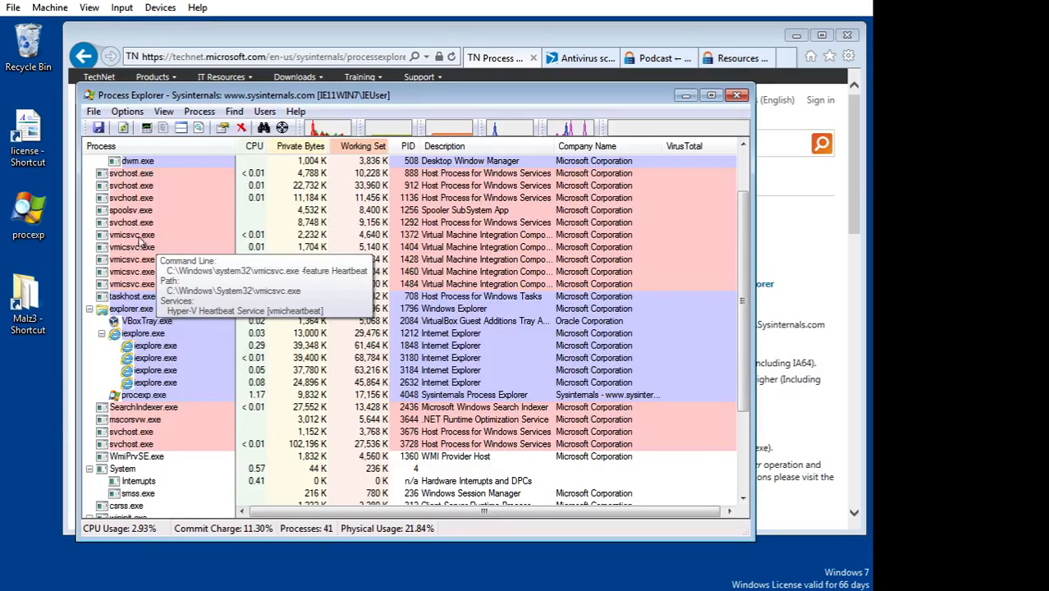
pyautogui.moveTo(130, 209)
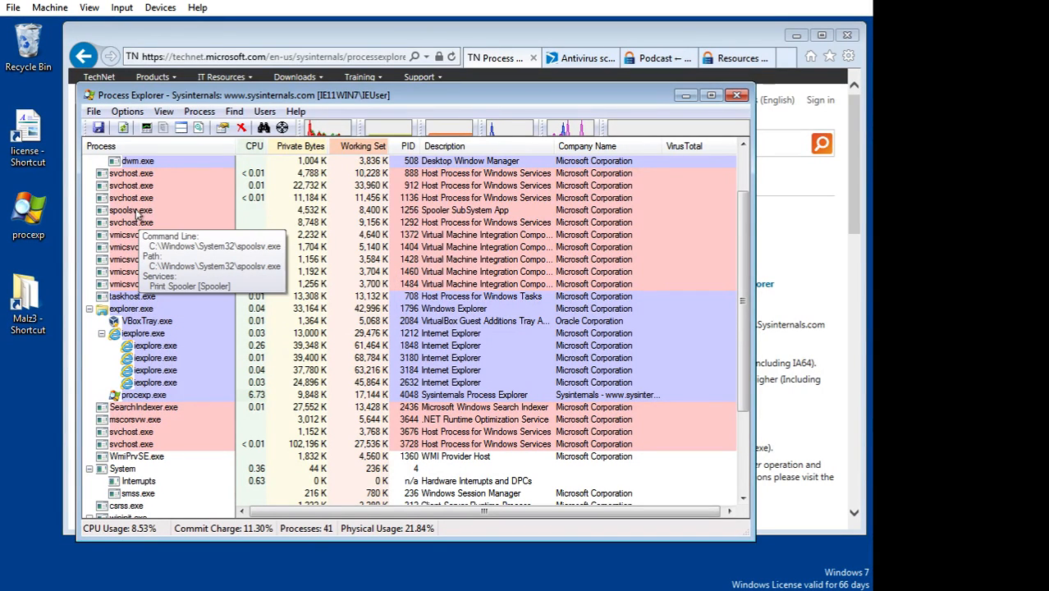
pyautogui.moveTo(131, 234)
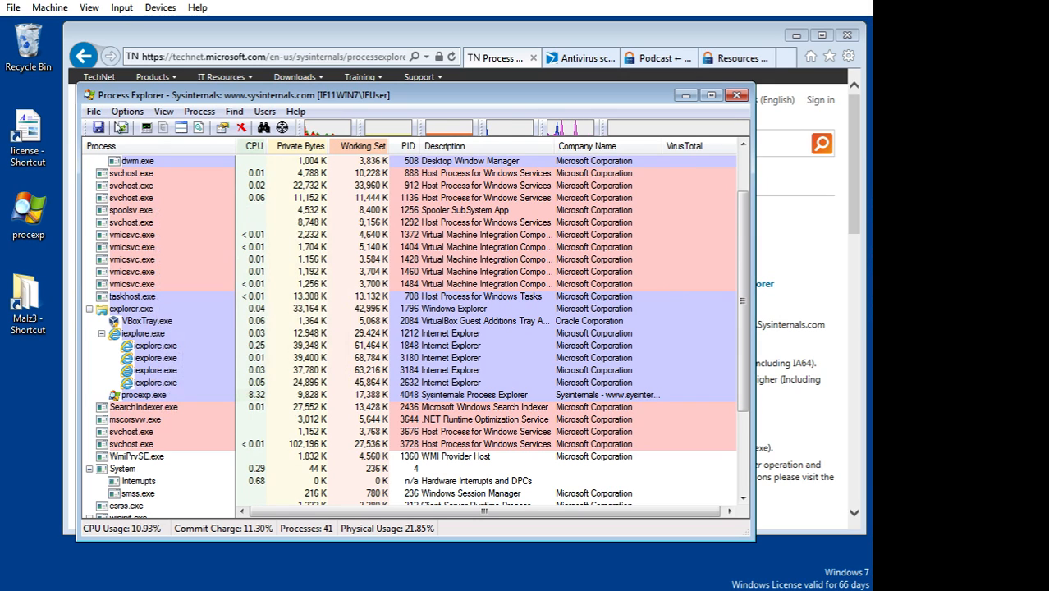
# - Widen the Description column so each process's full description is readable
pyautogui.click(128, 111)
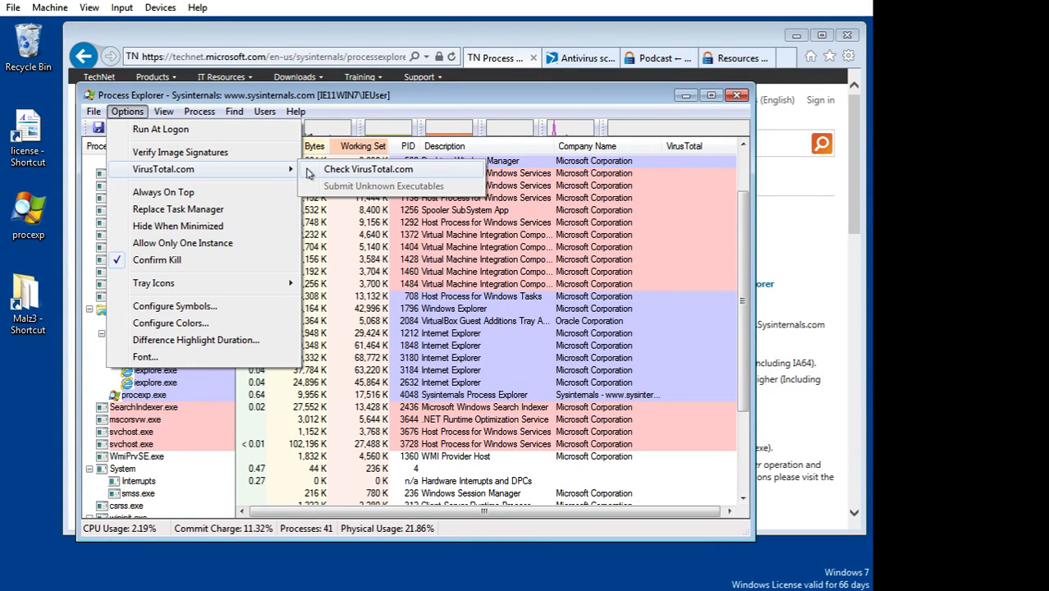
# - Check all processes on VirusTotal and review the 0/56 ratios down the list
pyautogui.click(367, 169)
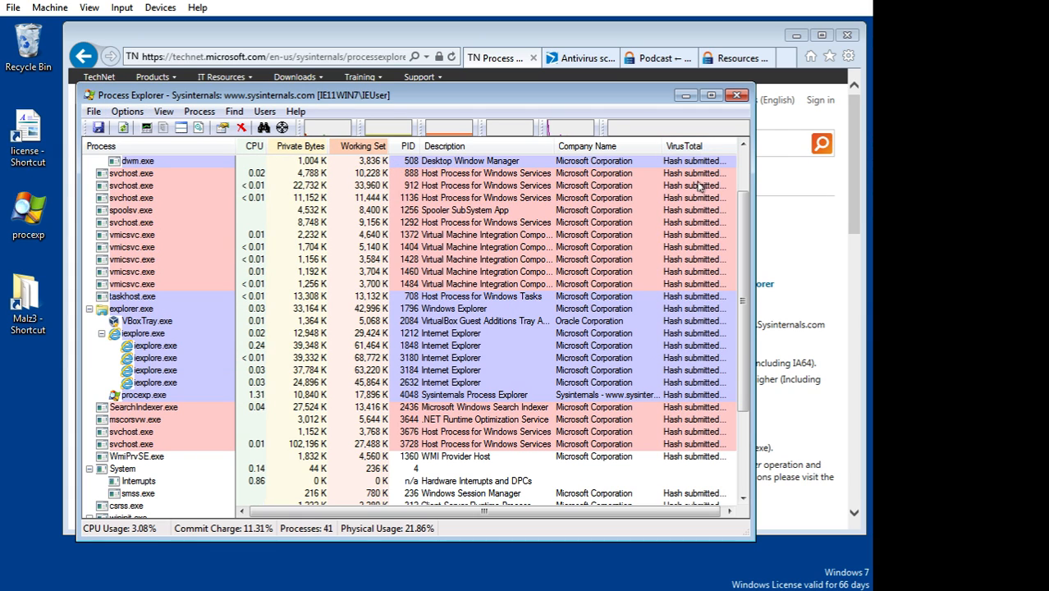
pyautogui.scroll(-3)
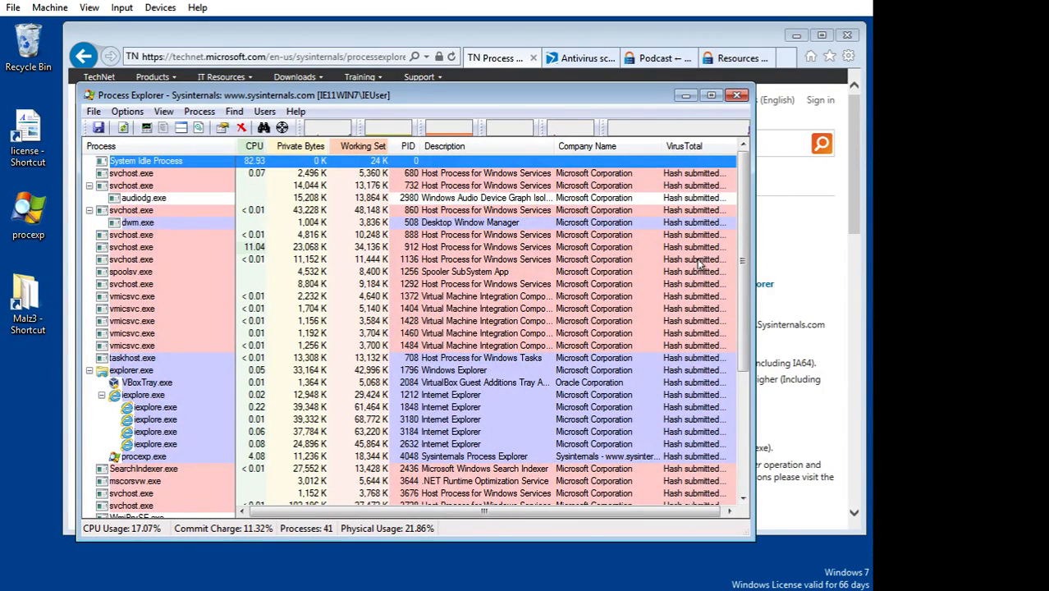
pyautogui.moveTo(132, 332)
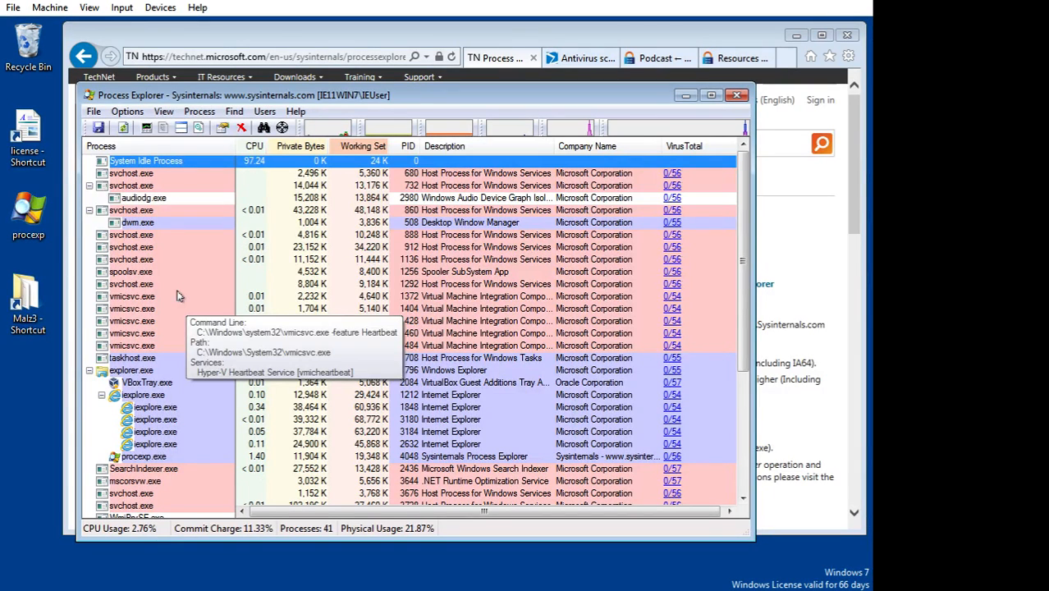
pyautogui.scroll(-3)
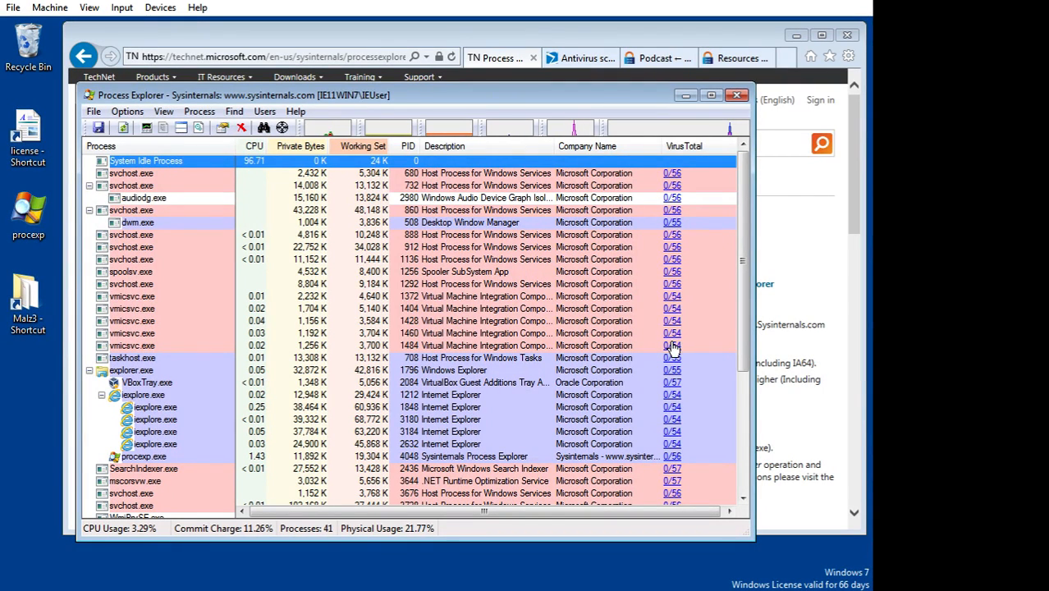
pyautogui.scroll(-3)
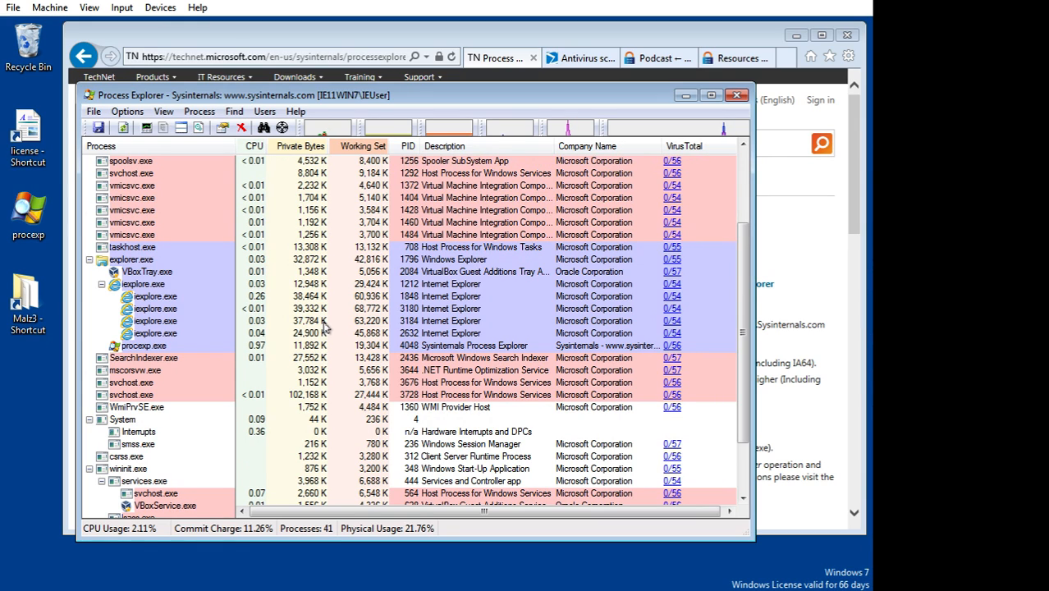
pyautogui.moveTo(212, 311)
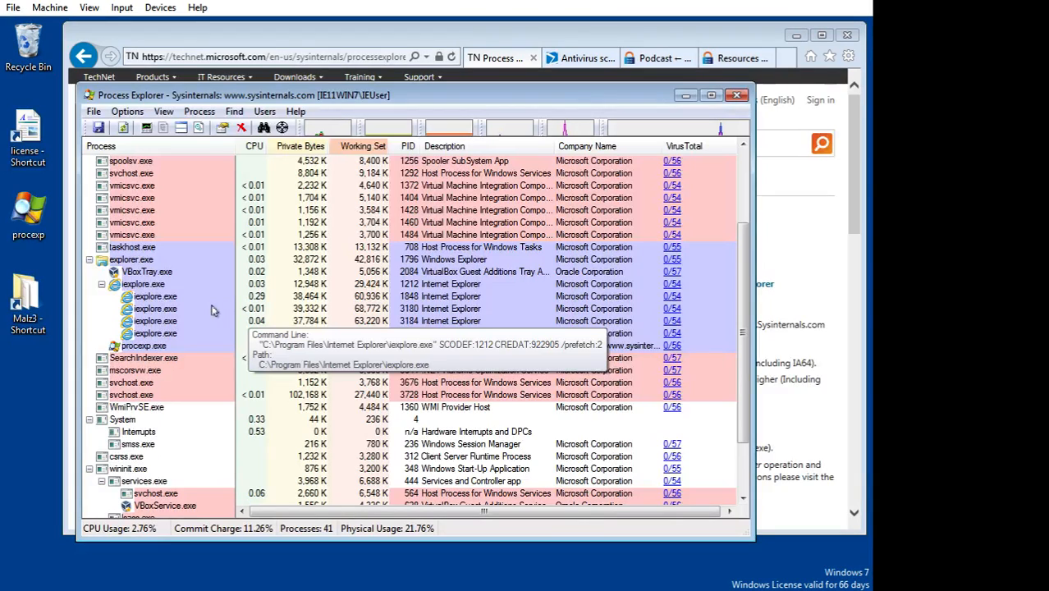
pyautogui.moveTo(570, 427)
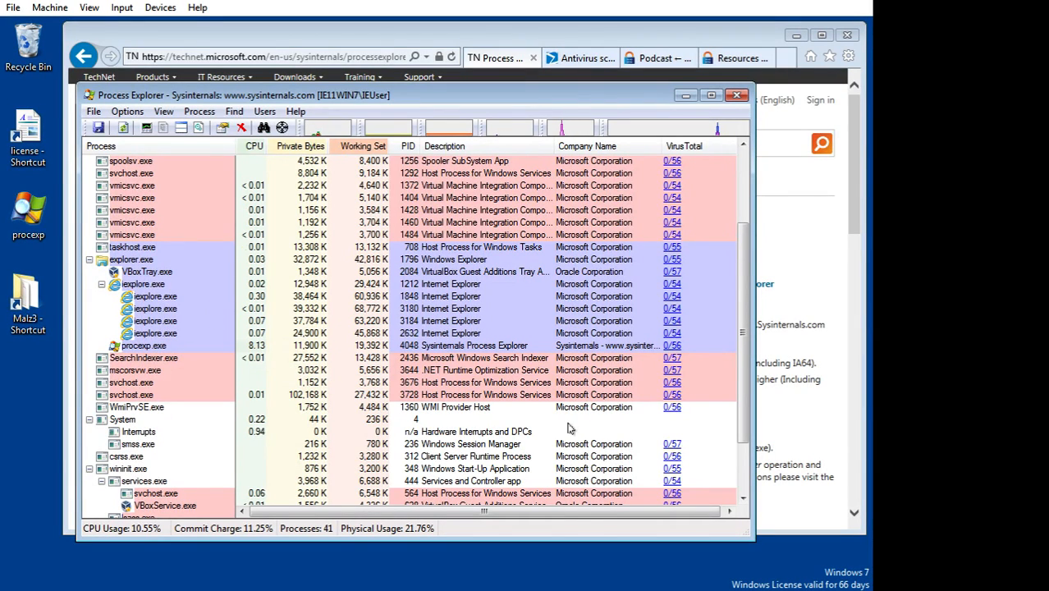
pyautogui.scroll(-3)
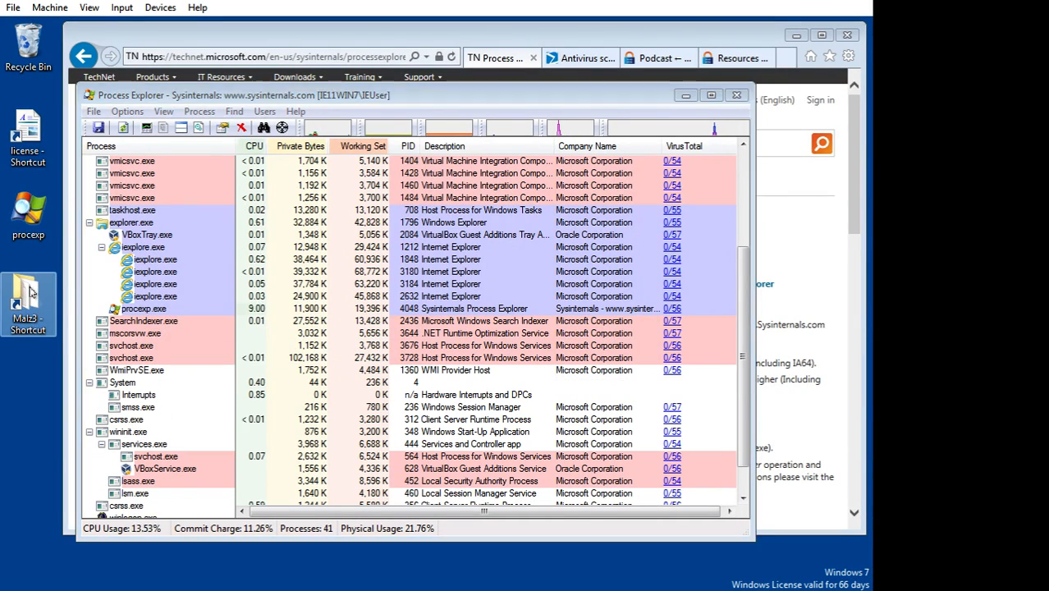
# - Run ExeBinder from the Malz3 folder and allow it through User Account Control
pyautogui.doubleClick(28, 303)
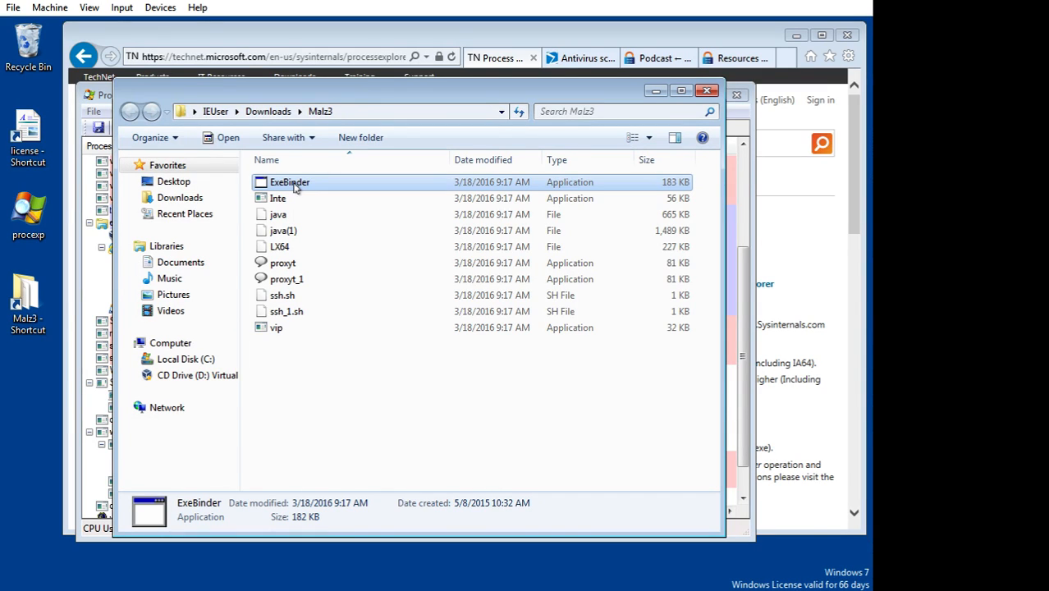
pyautogui.doubleClick(289, 181)
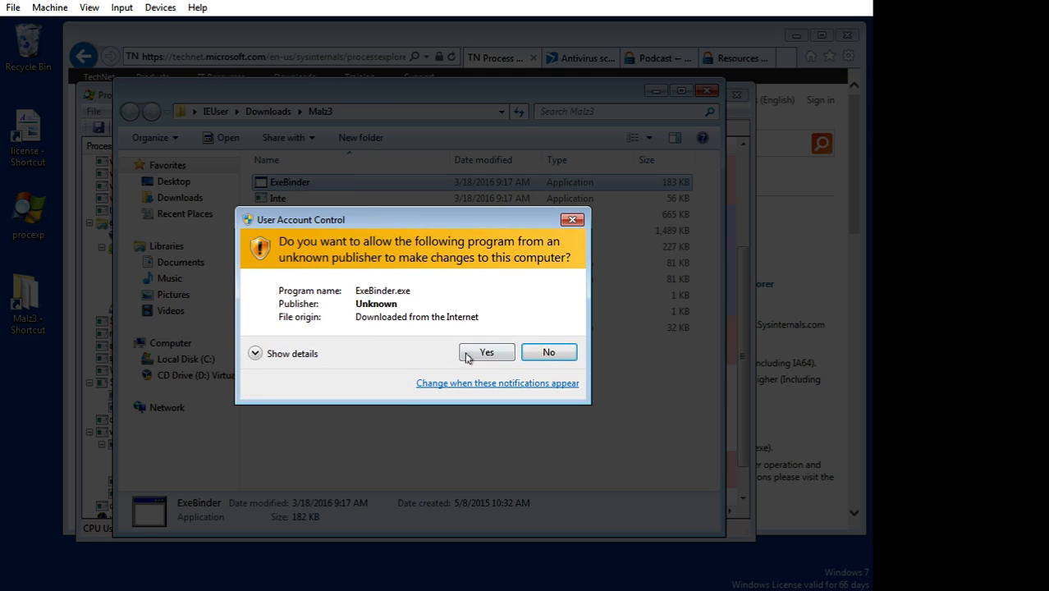
pyautogui.click(486, 352)
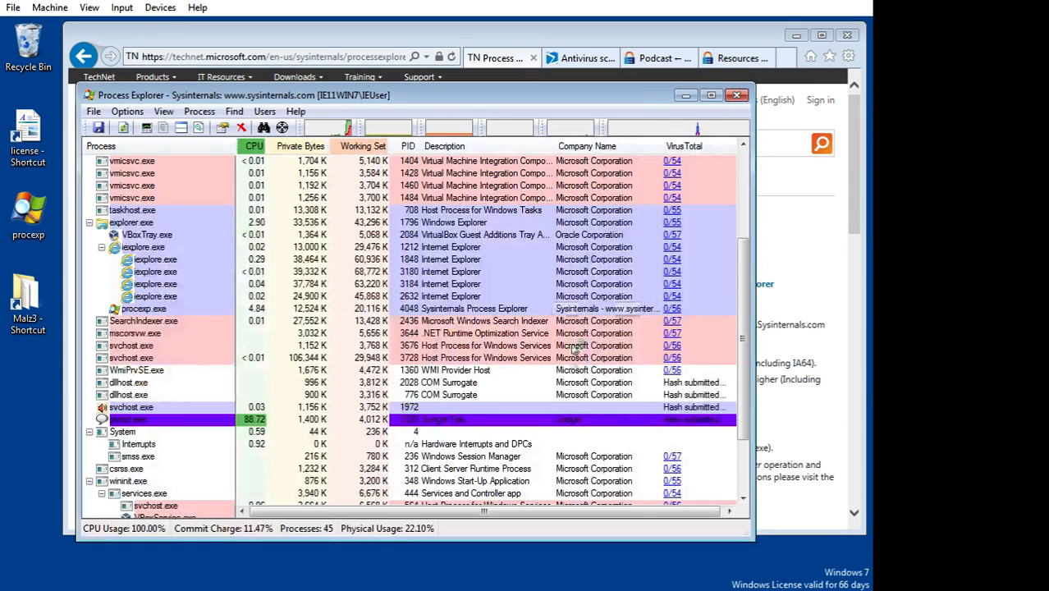
pyautogui.moveTo(160, 414)
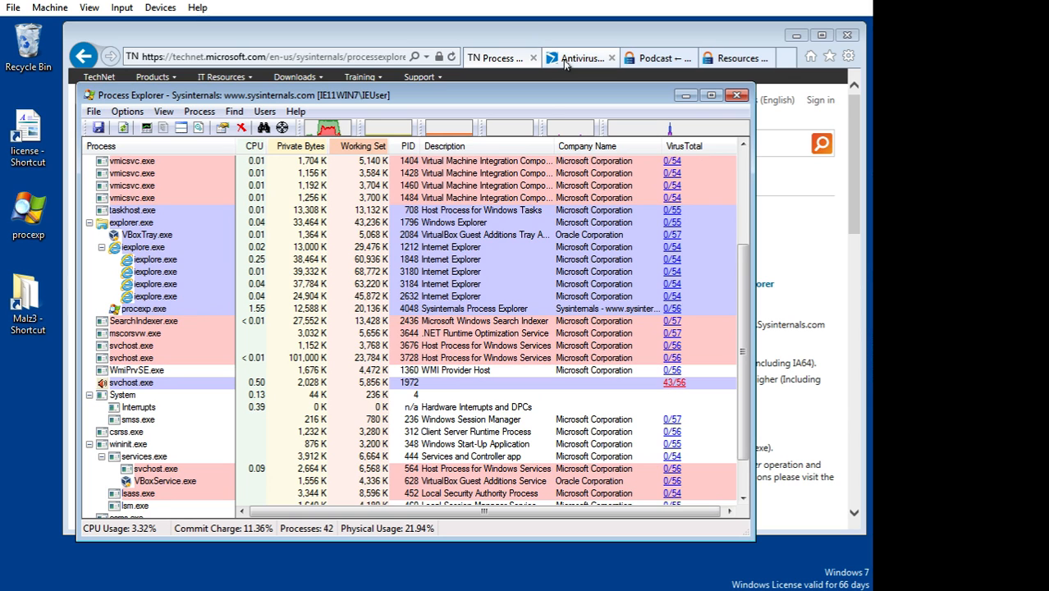
# - Review the VirusTotal report for svchost.exe (PID 1972, 43/56 detections)
pyautogui.click(578, 58)
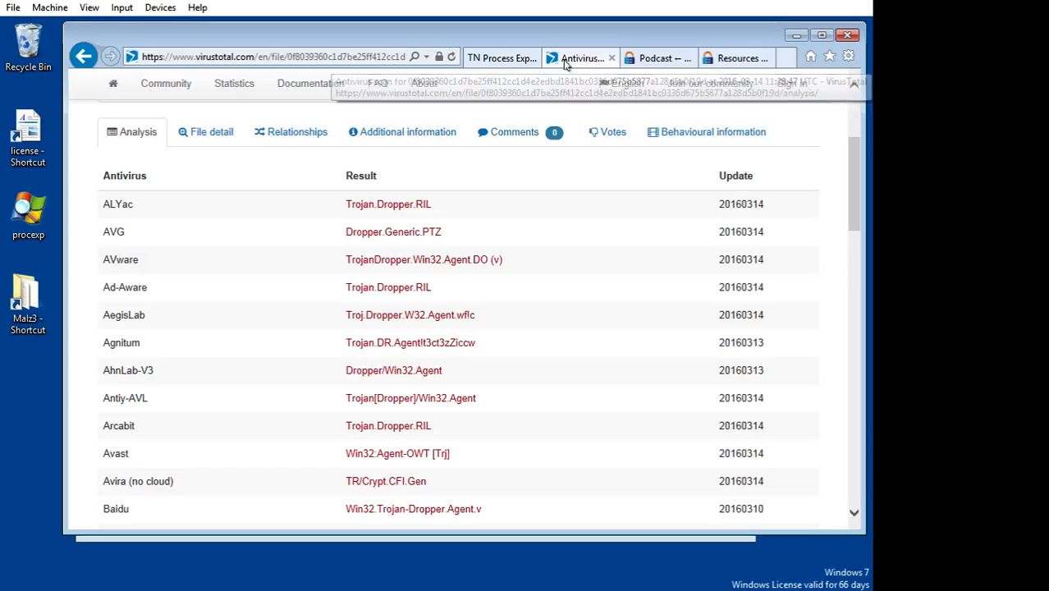
pyautogui.scroll(3)
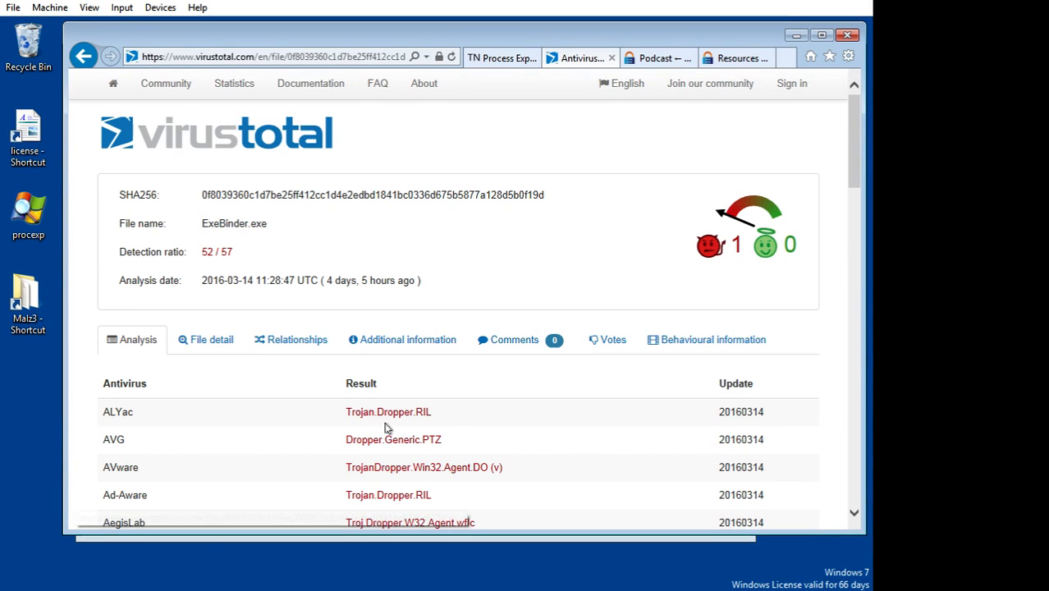
pyautogui.moveTo(249, 242)
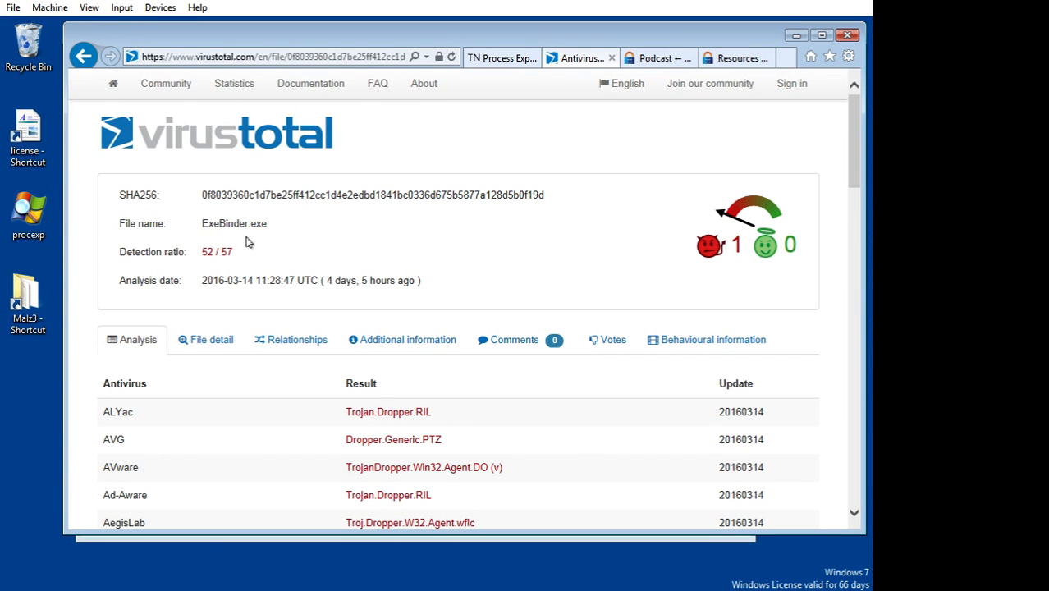
pyautogui.scroll(-3)
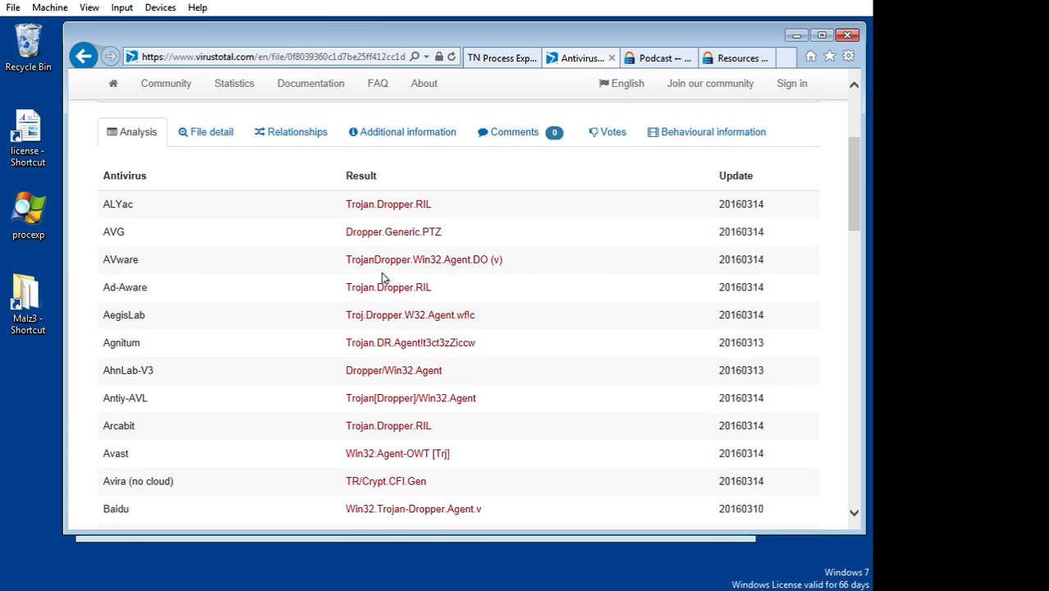
pyautogui.scroll(-3)
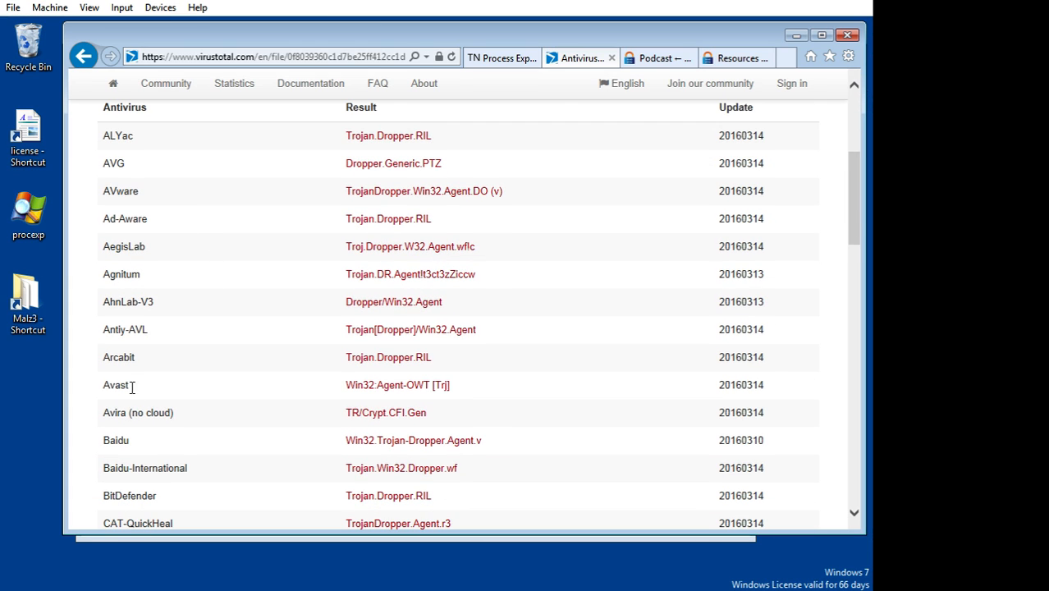
pyautogui.scroll(-3)
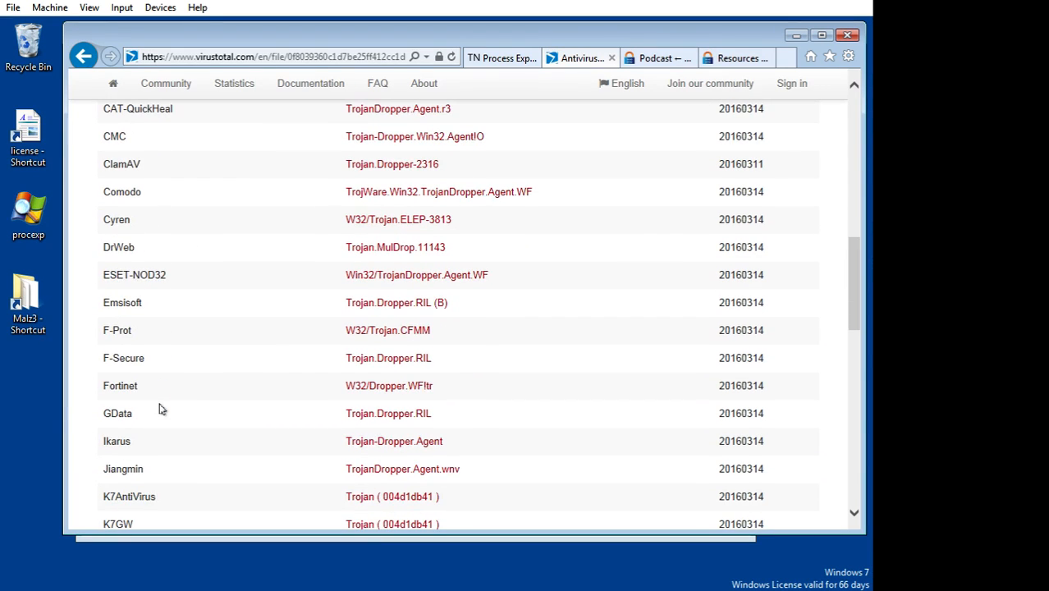
pyautogui.scroll(3)
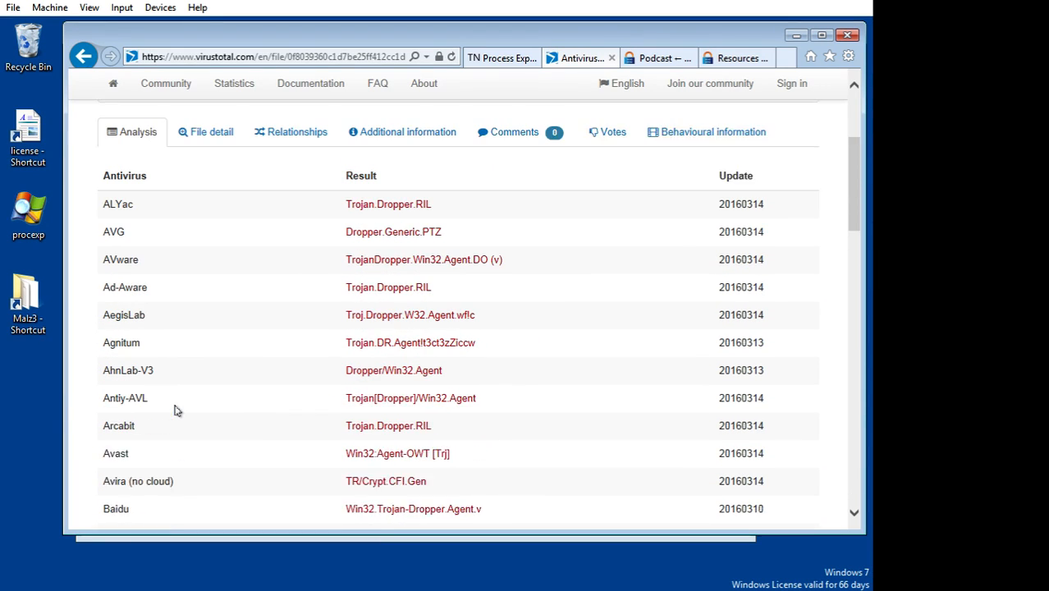
pyautogui.scroll(-3)
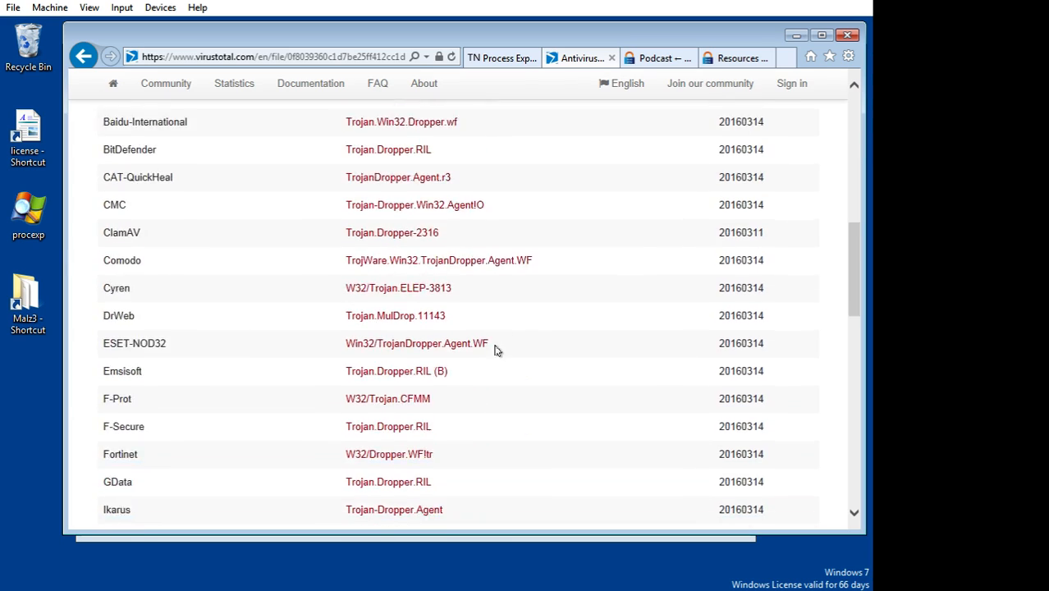
pyautogui.scroll(-3)
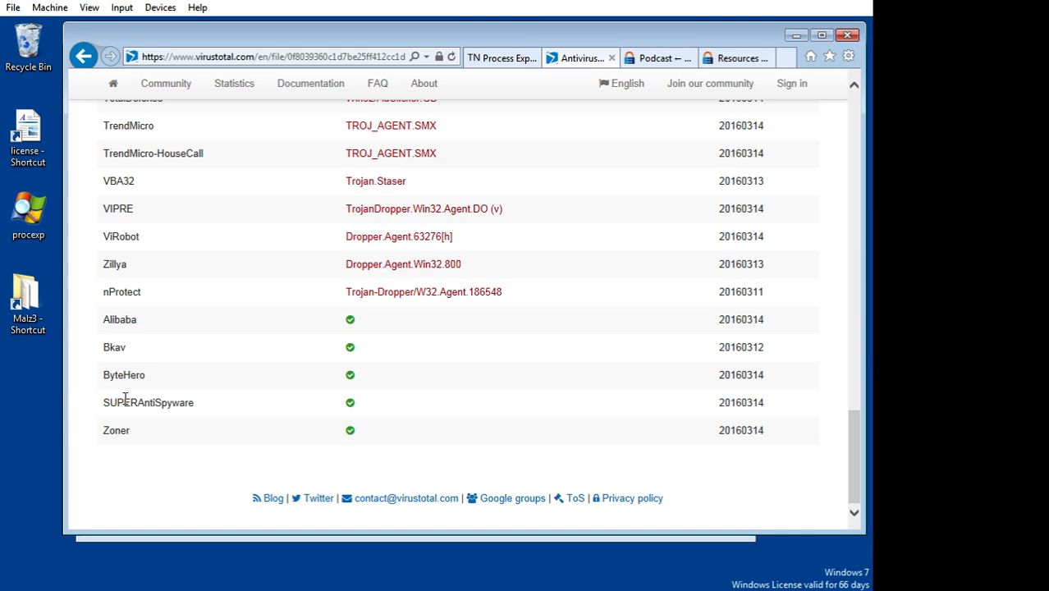
pyautogui.moveTo(138, 363)
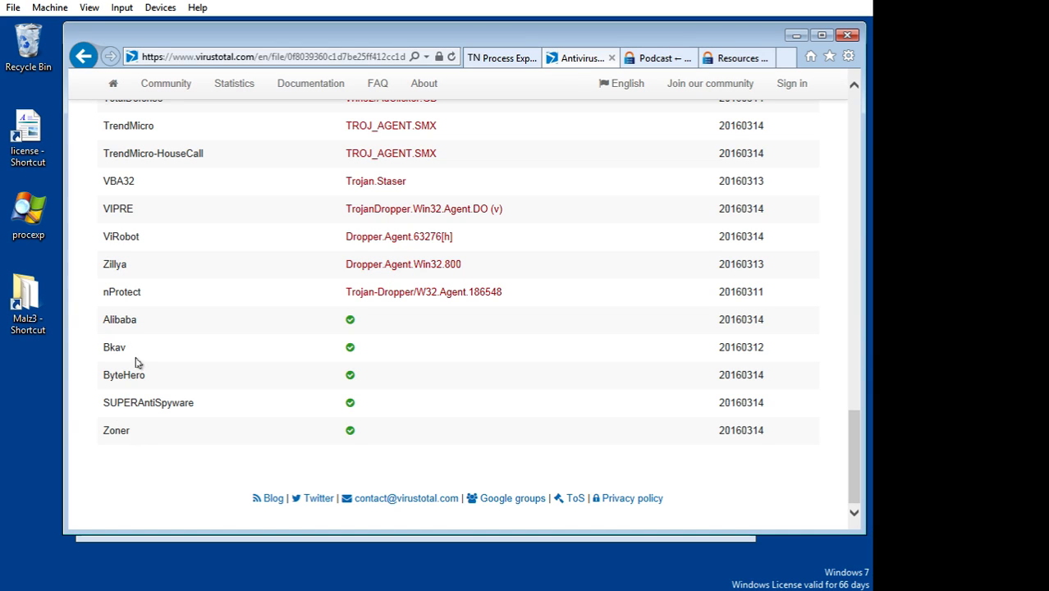
pyautogui.moveTo(72, 374)
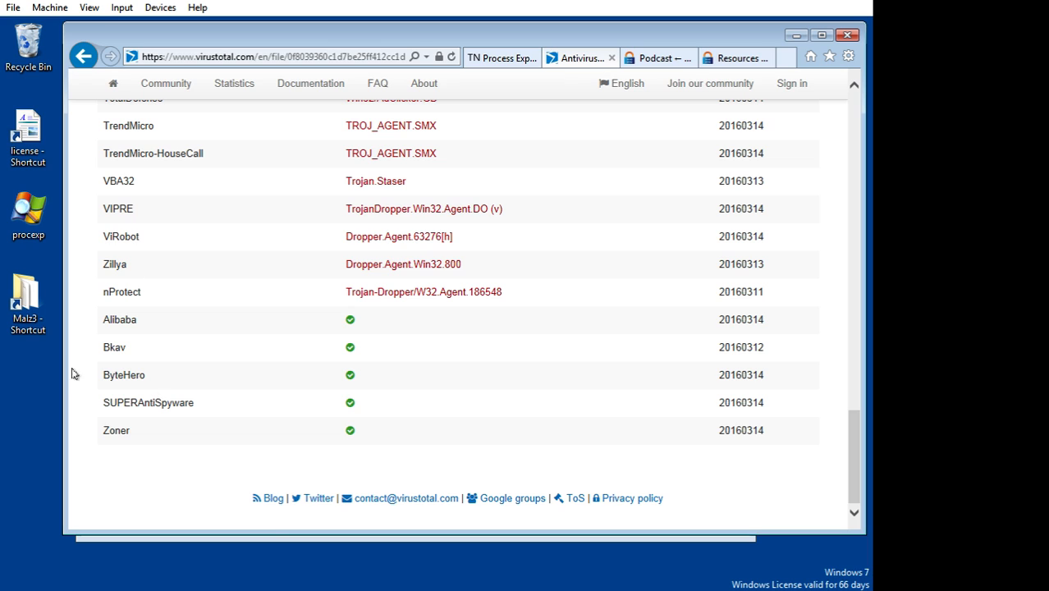
pyautogui.scroll(3)
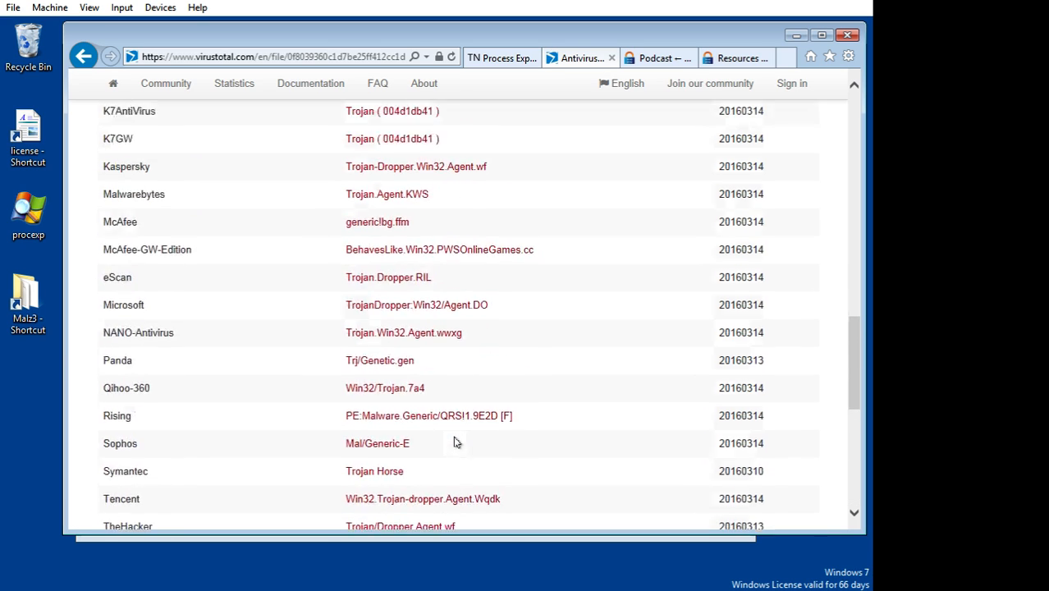
pyautogui.scroll(3)
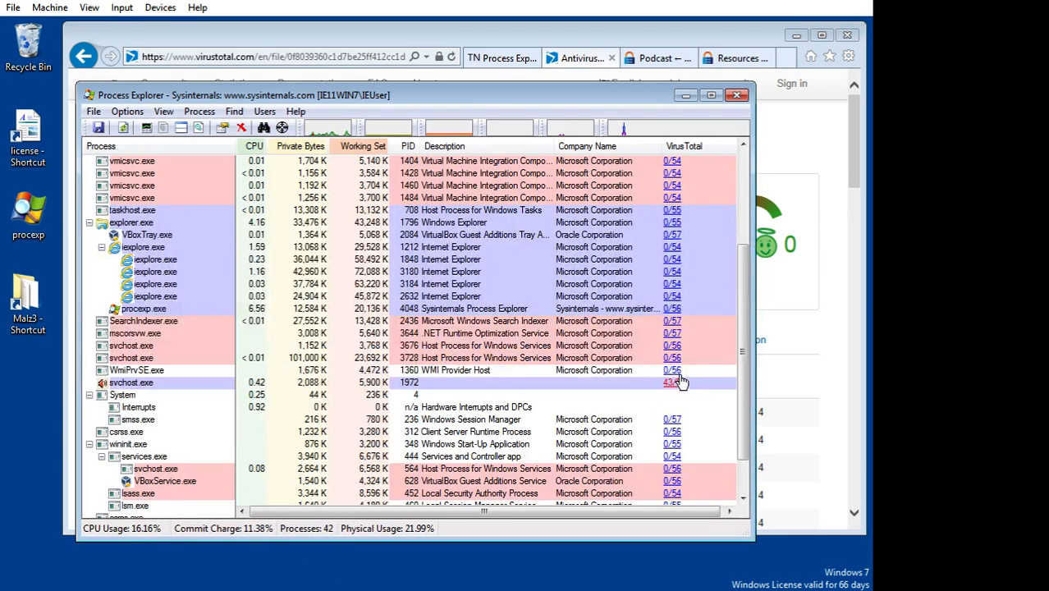
pyautogui.moveTo(131, 382)
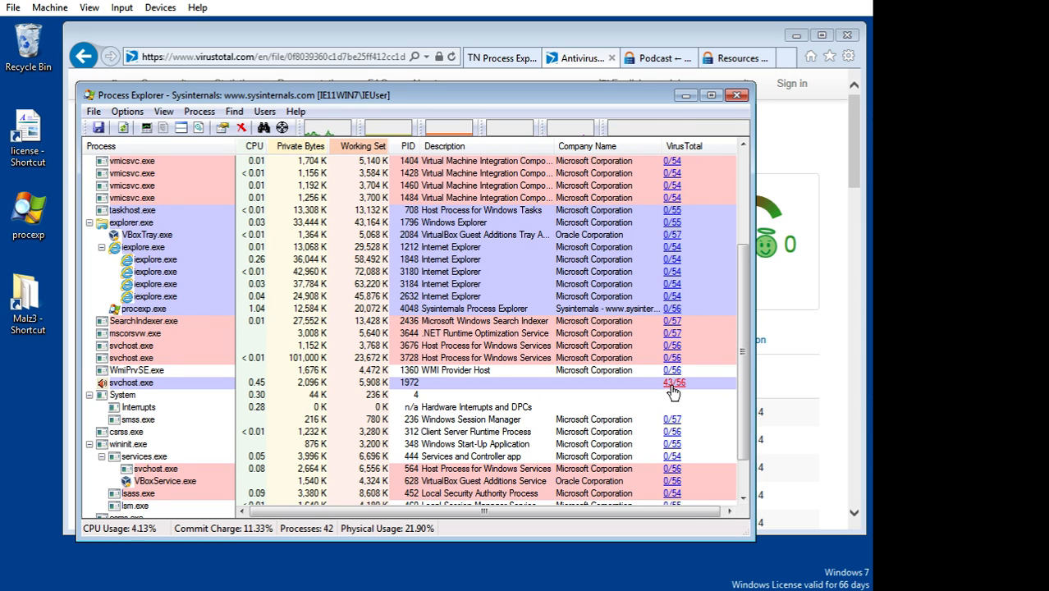
# - Bring up the action menu for the 43/56 svchost.exe row (PID 1972)
pyautogui.rightClick(131, 382)
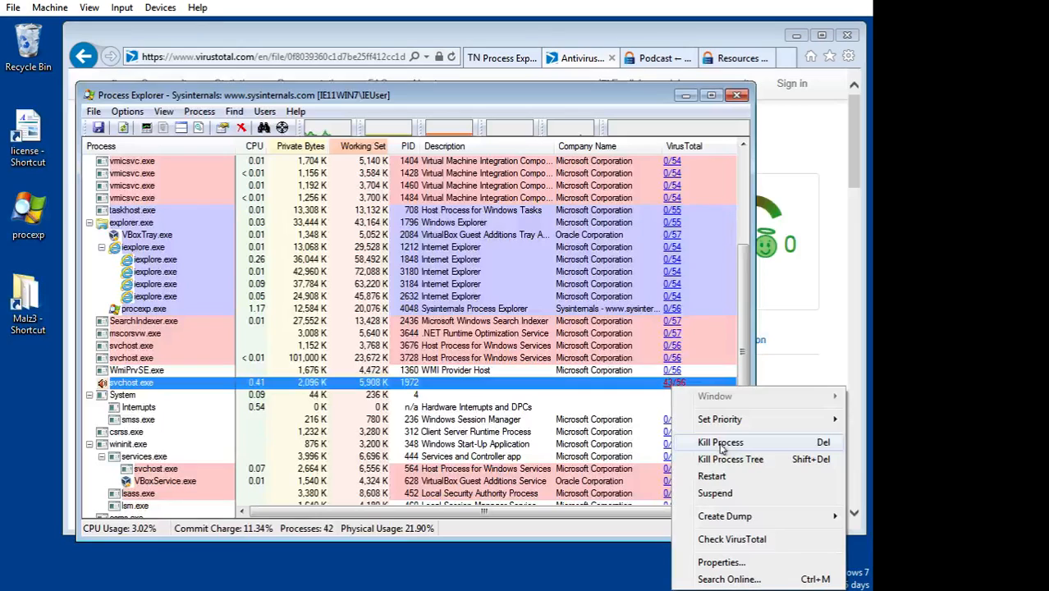
pyautogui.moveTo(712, 476)
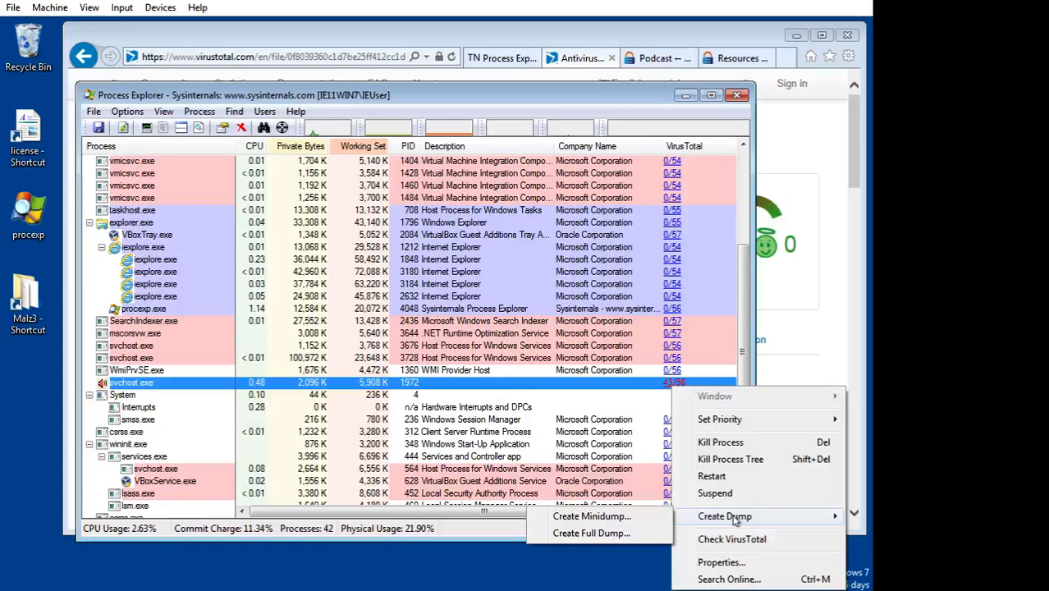
pyautogui.moveTo(619, 383)
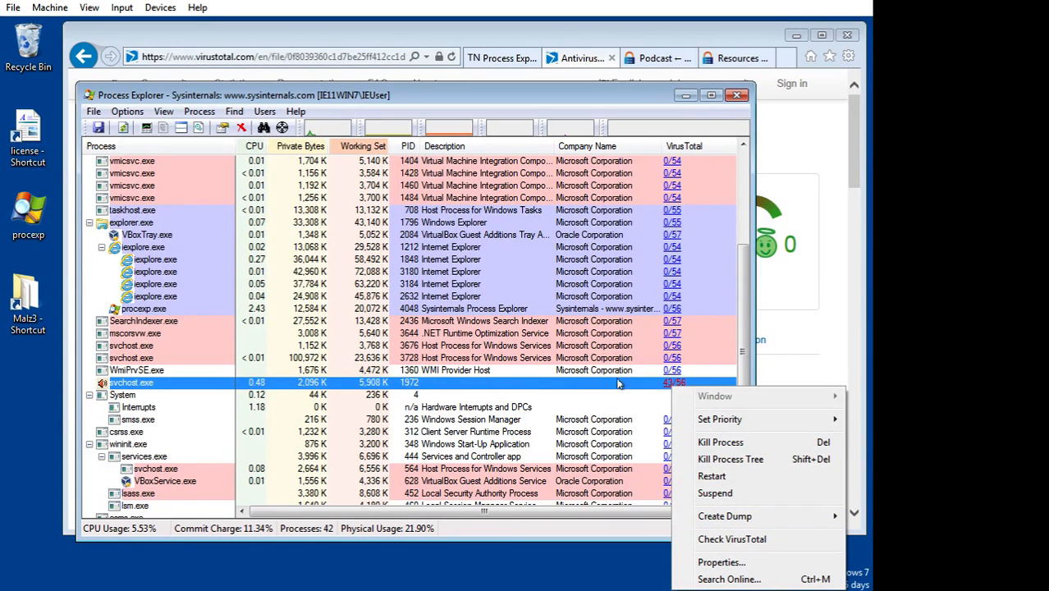
pyautogui.moveTo(746, 459)
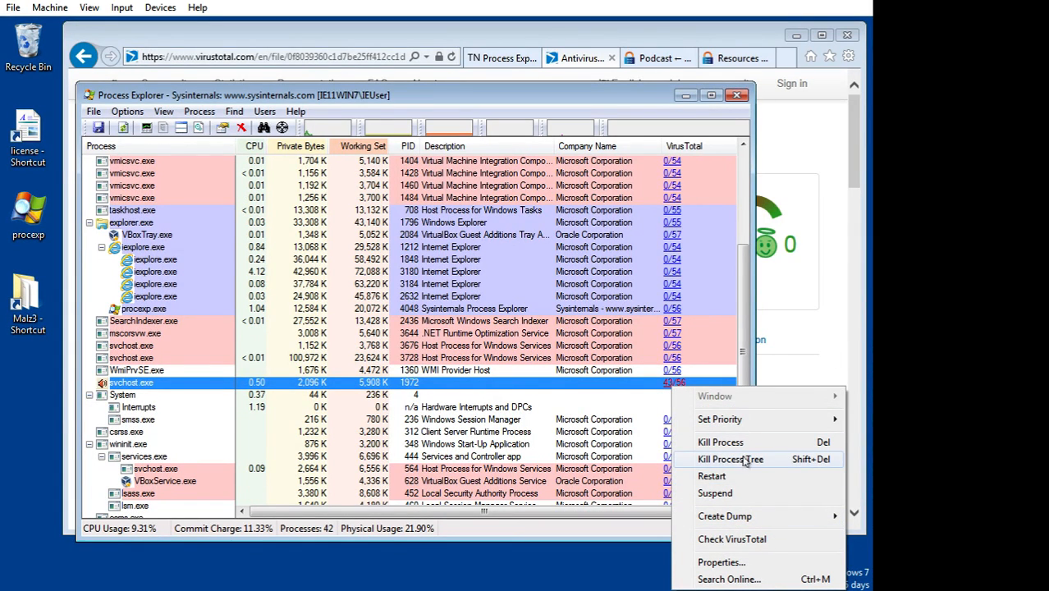
pyautogui.moveTo(719, 443)
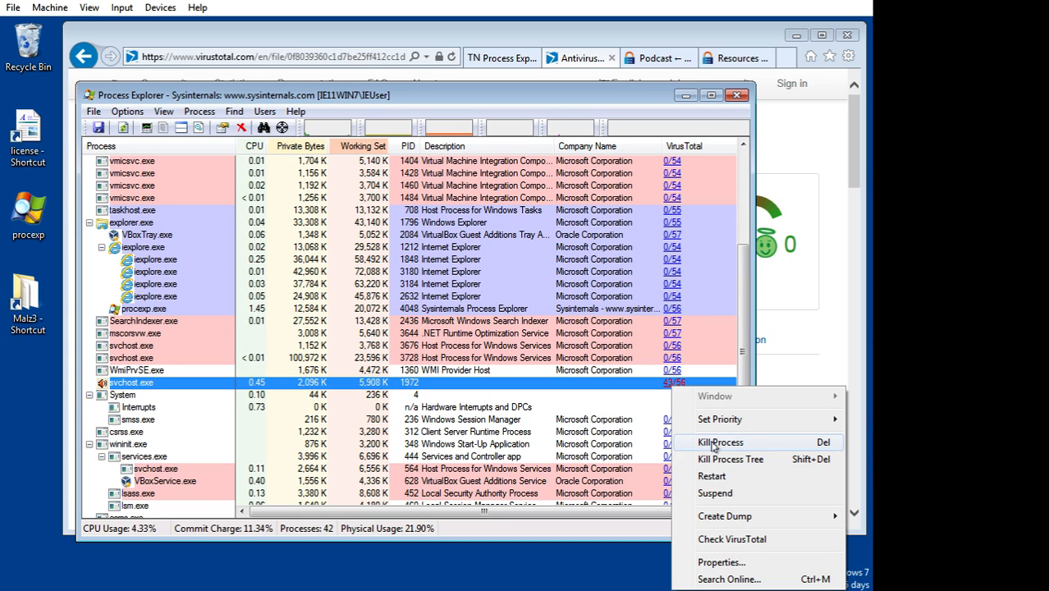
pyautogui.moveTo(730, 459)
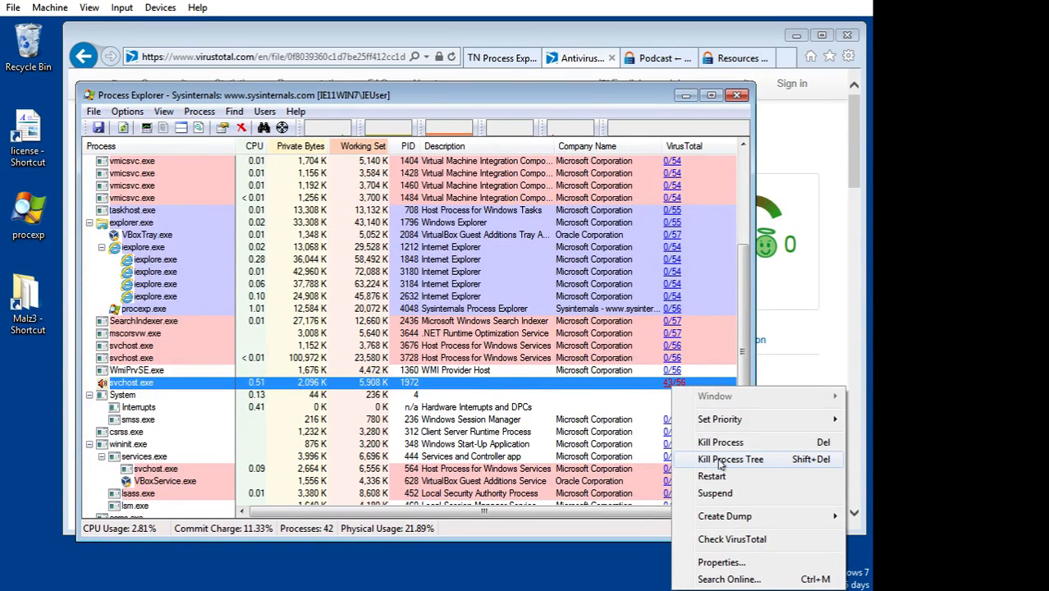
# - Kill the svchost.exe process tree and confirm the kill
pyautogui.click(730, 459)
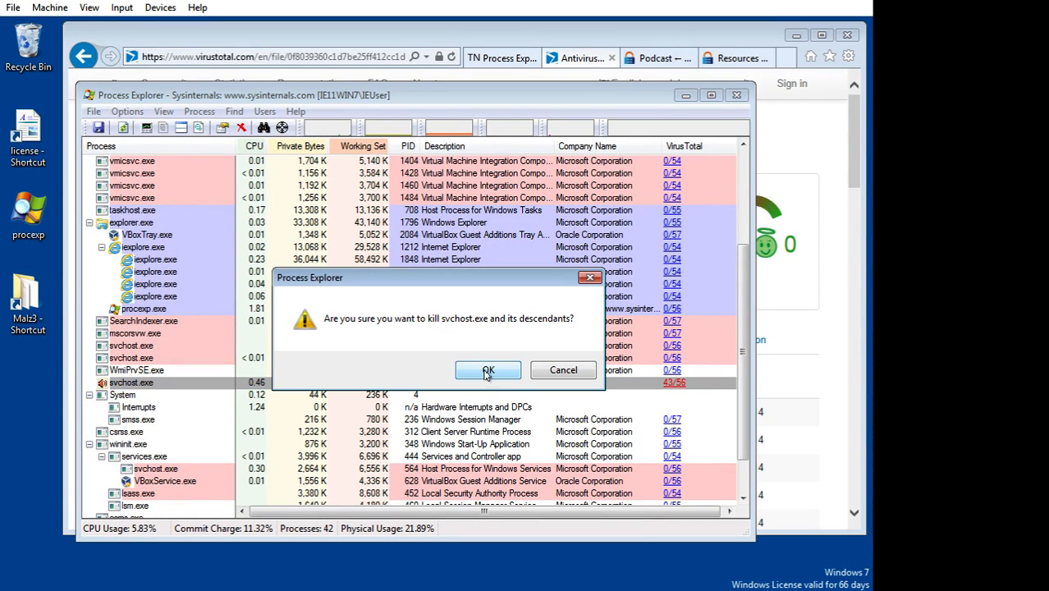
pyautogui.click(488, 370)
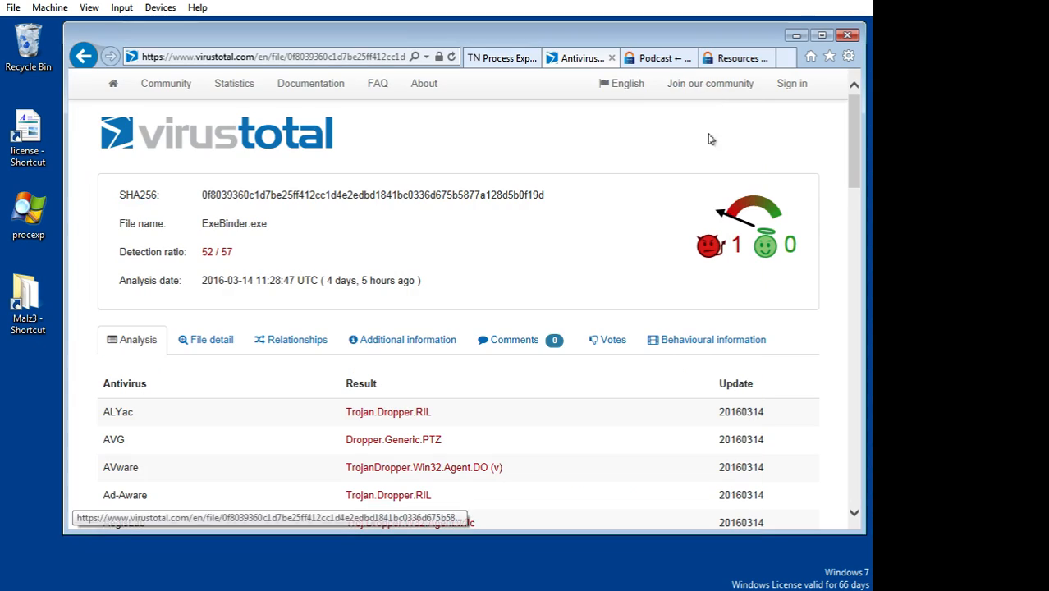
pyautogui.moveTo(297, 339)
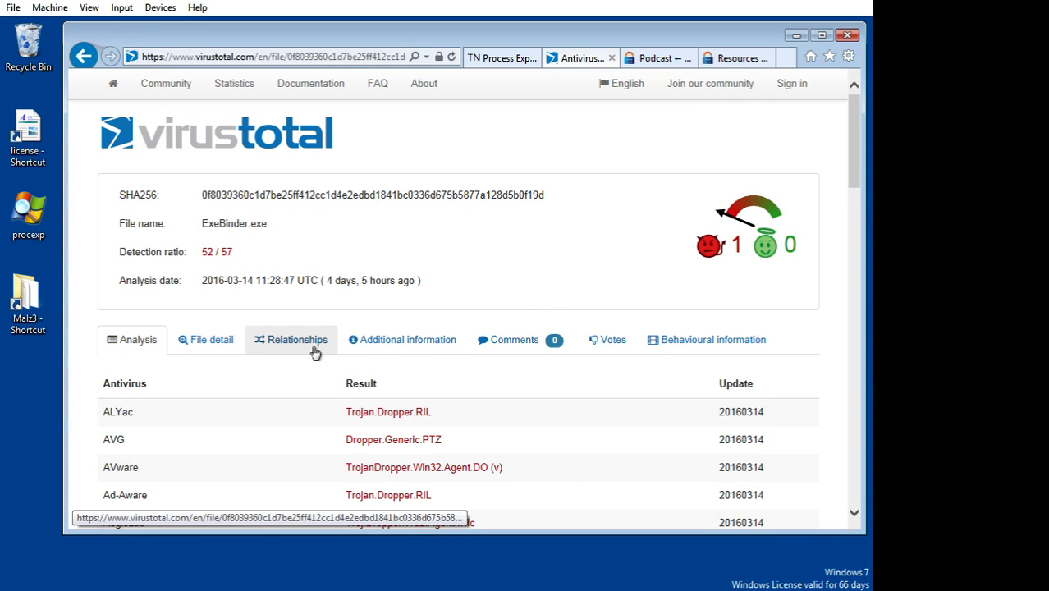
# - Relaunch Process Explorer from the procexp shortcut, allowing it past the security warning
pyautogui.rightClick(27, 209)
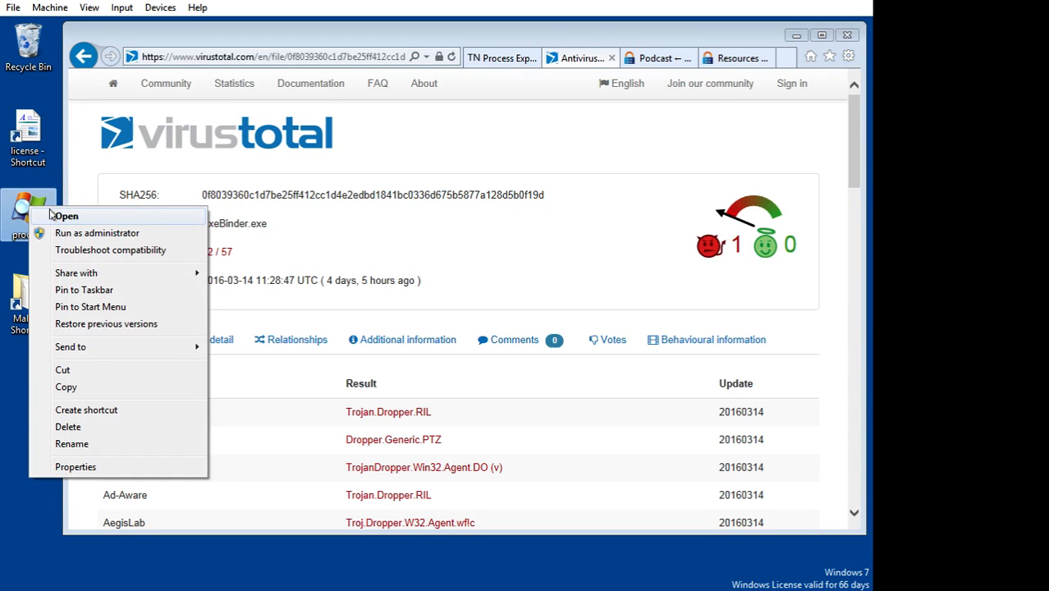
pyautogui.click(66, 215)
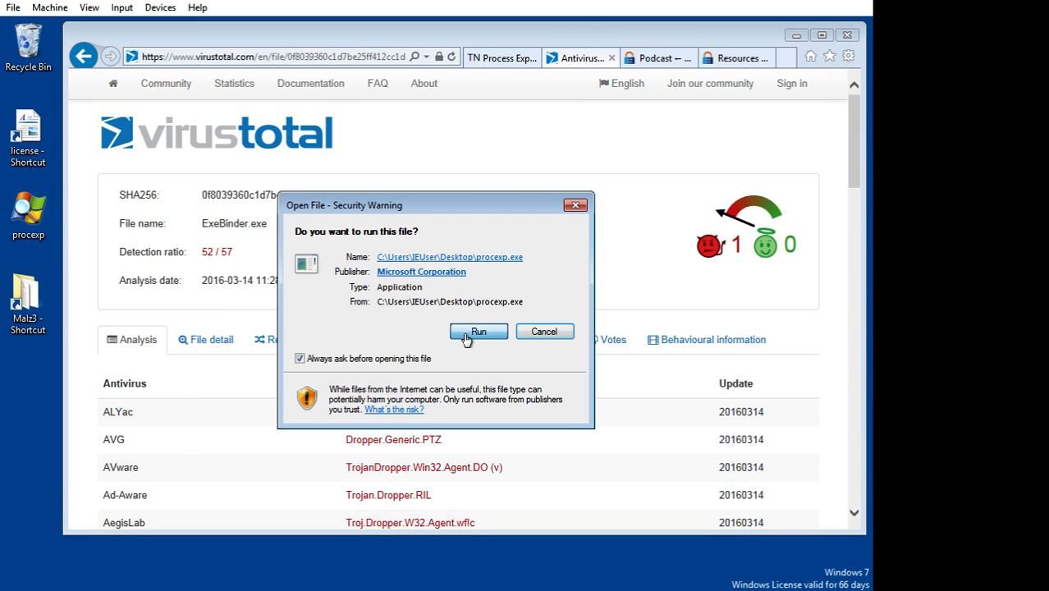
pyautogui.click(479, 331)
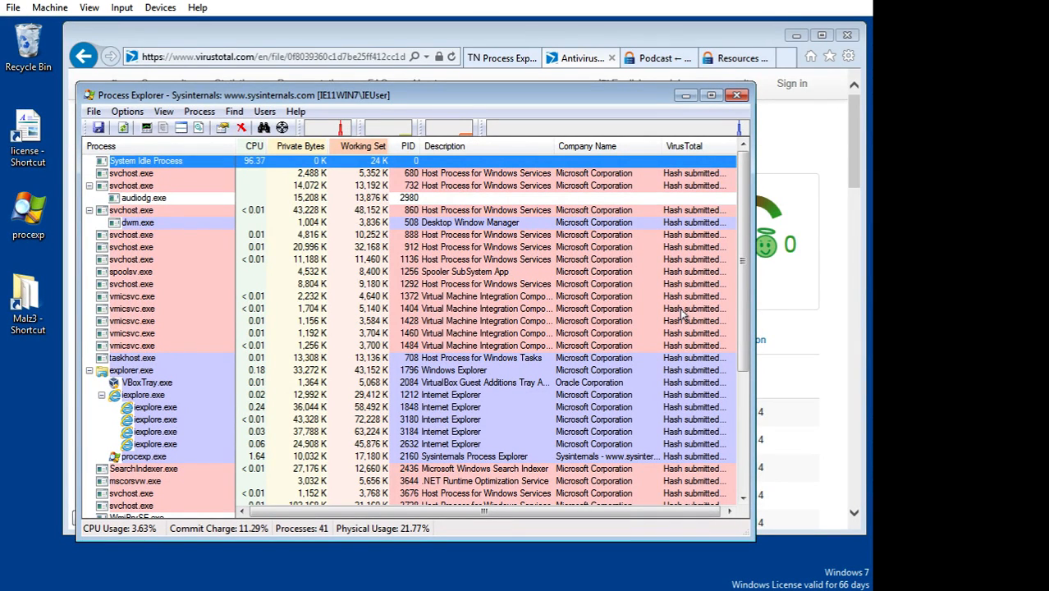
# - Verify every VirusTotal ratio is clean and svchost.exe PID 1972 is gone
pyautogui.scroll(-3)
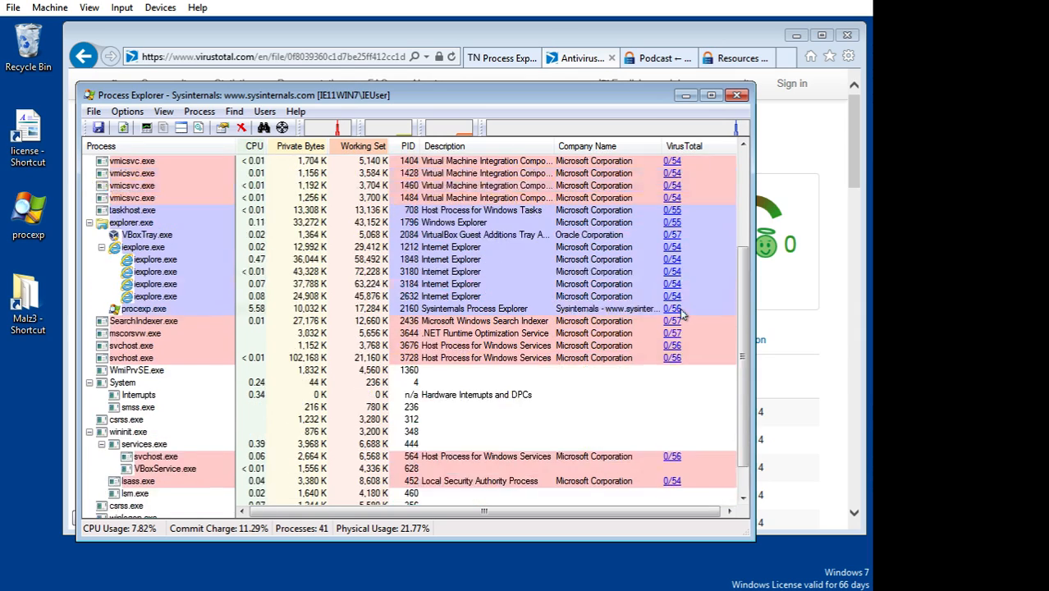
pyautogui.scroll(3)
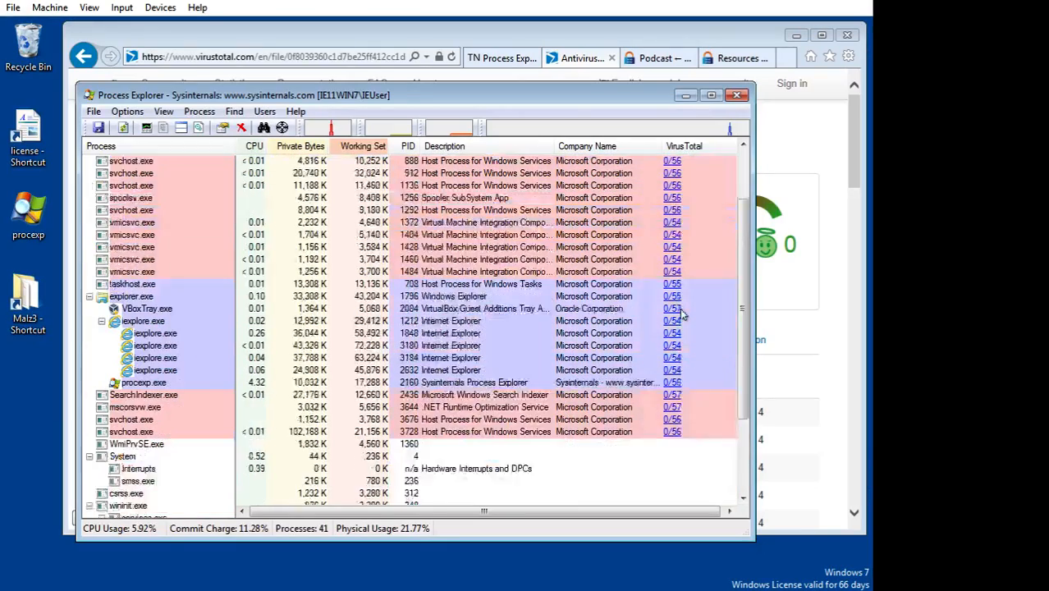
pyautogui.scroll(-3)
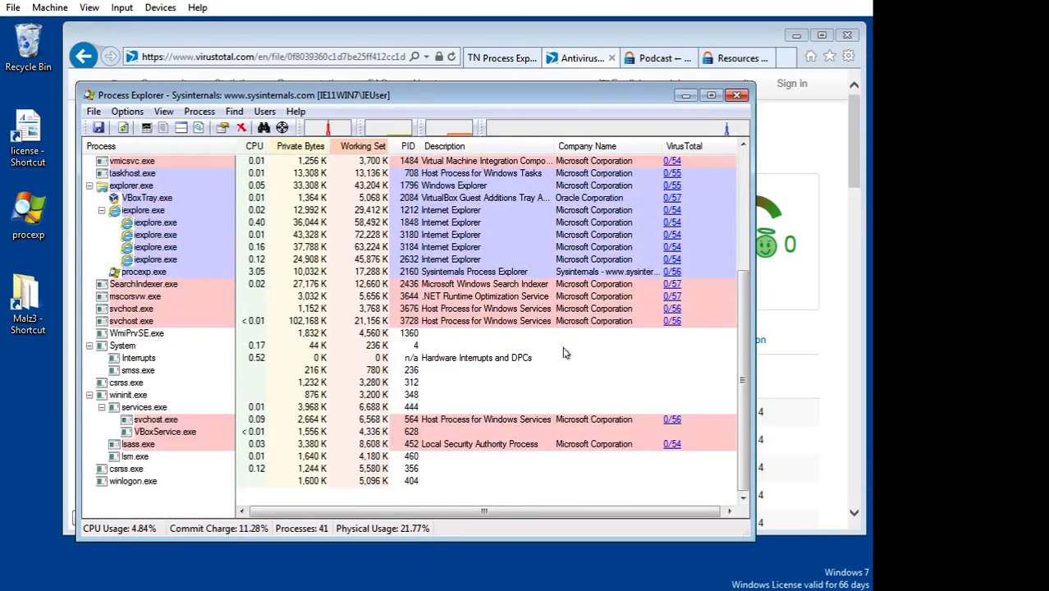
pyautogui.scroll(3)
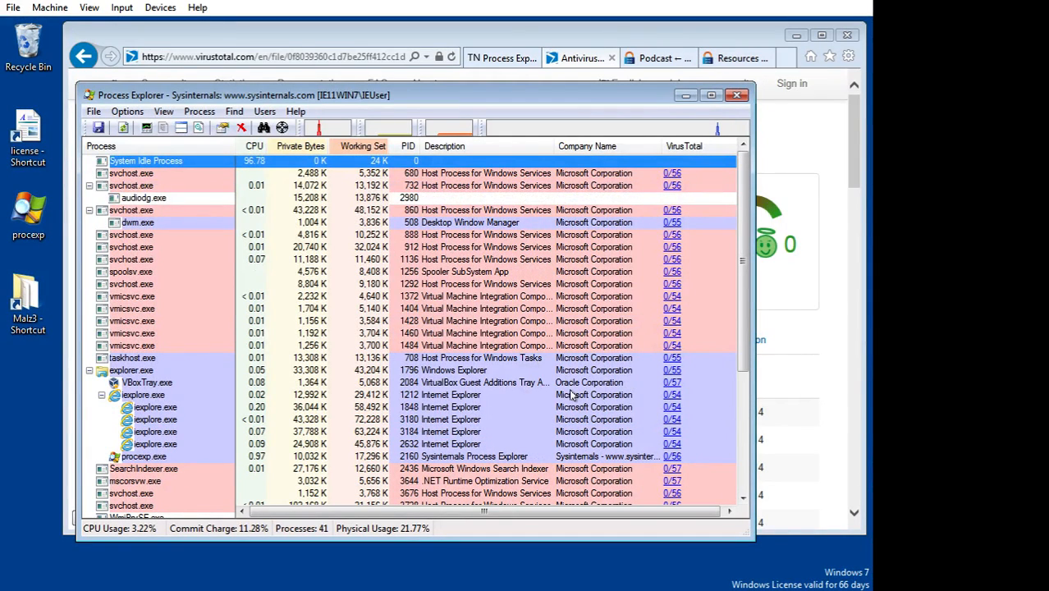
pyautogui.scroll(-3)
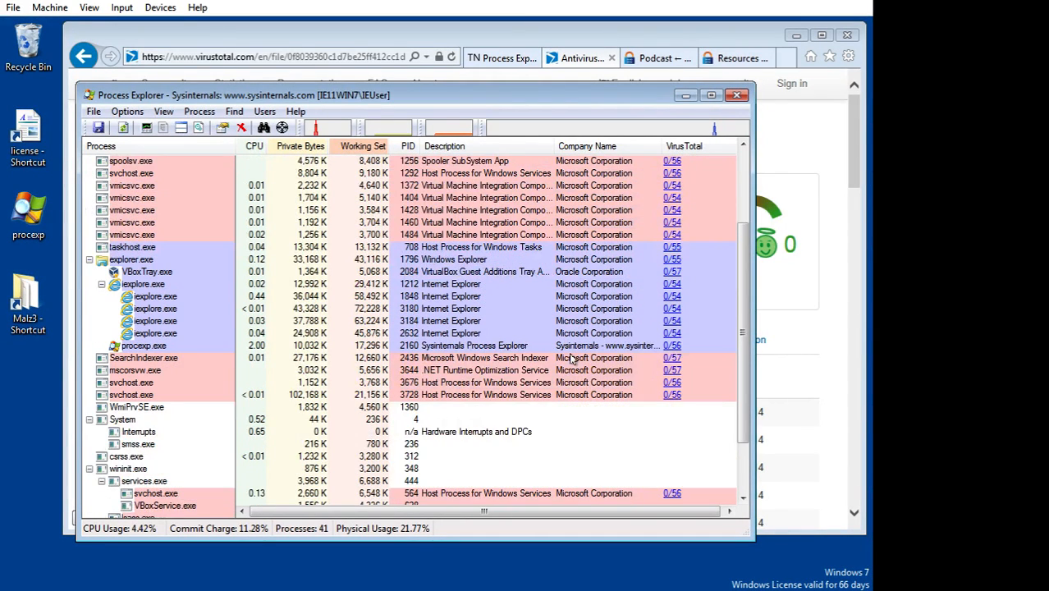
pyautogui.scroll(3)
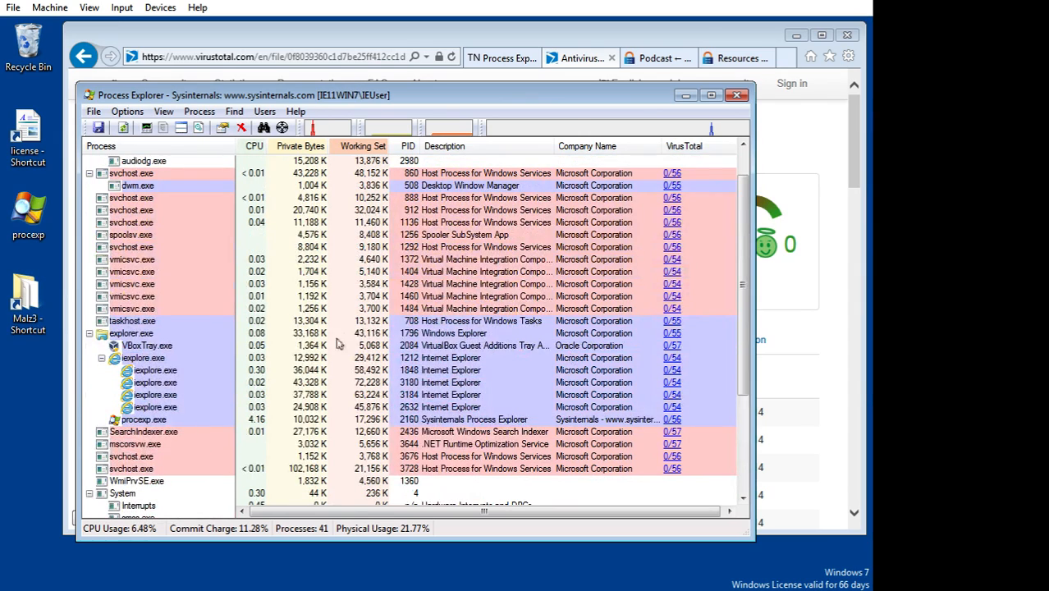
pyautogui.scroll(-3)
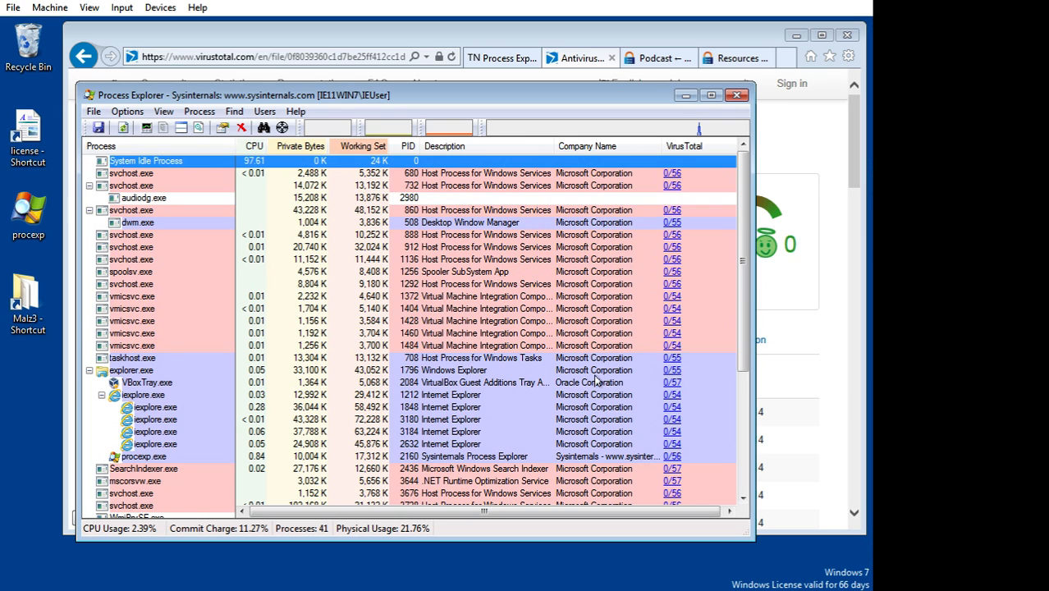
pyautogui.scroll(-3)
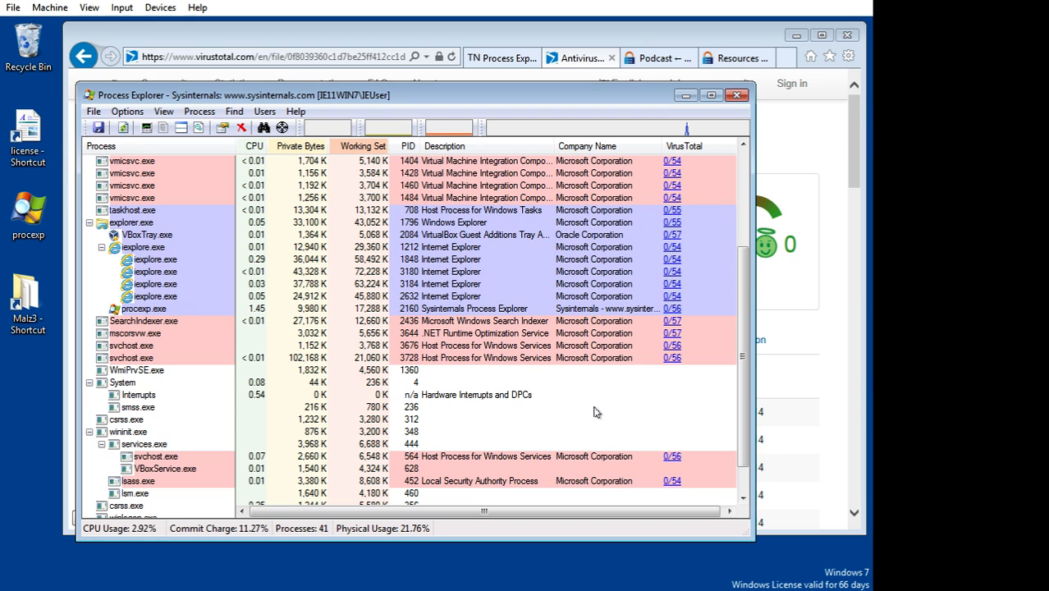
pyautogui.click(656, 57)
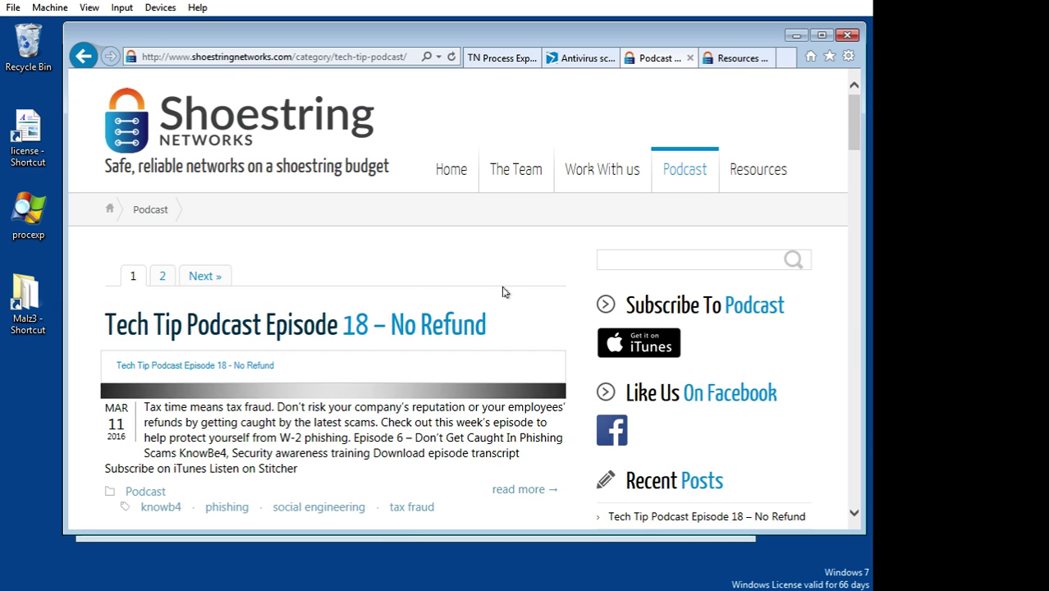
# - Scroll through the Tech Tip Podcast episodes on the Shoestring Networks page
pyautogui.scroll(-3)
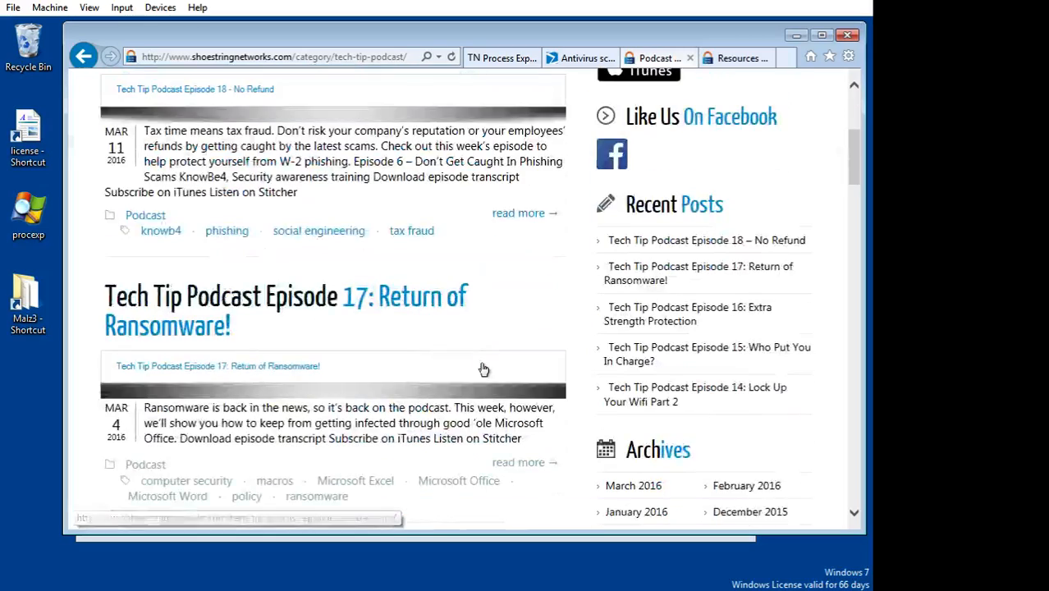
pyautogui.scroll(3)
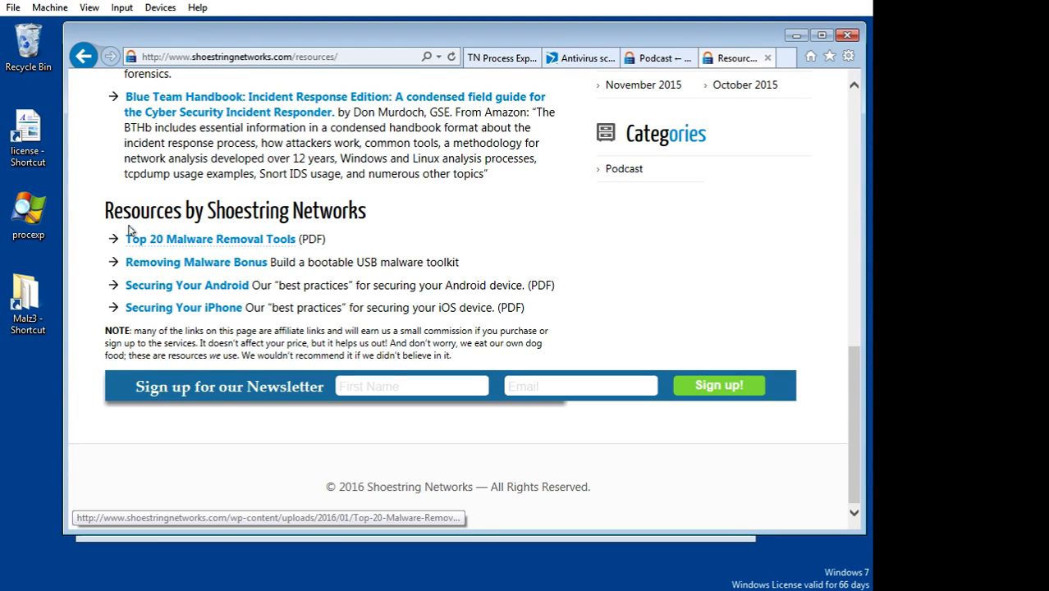
pyautogui.moveTo(213, 249)
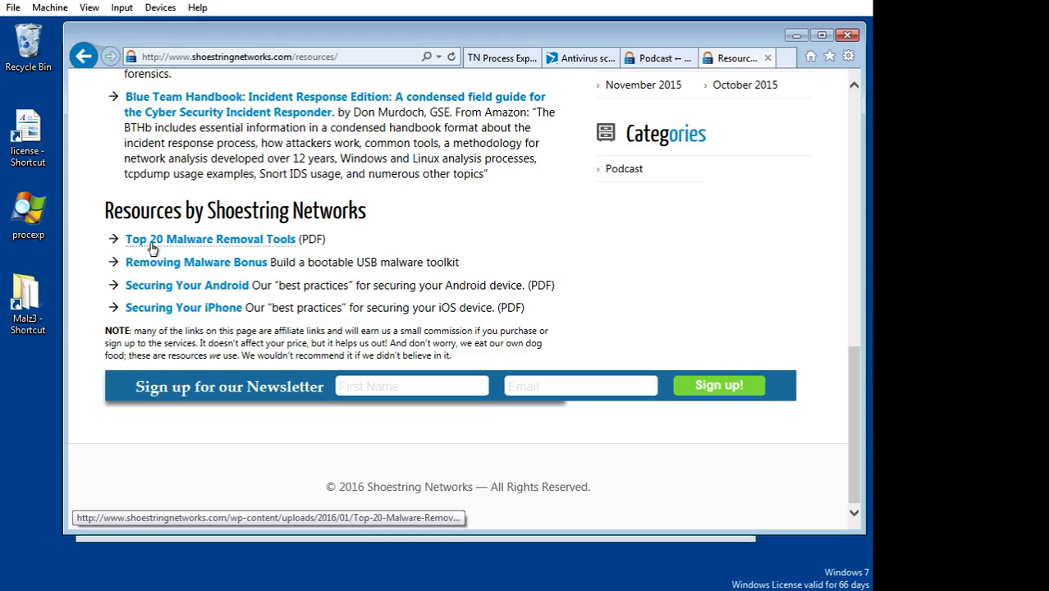
pyautogui.moveTo(241, 250)
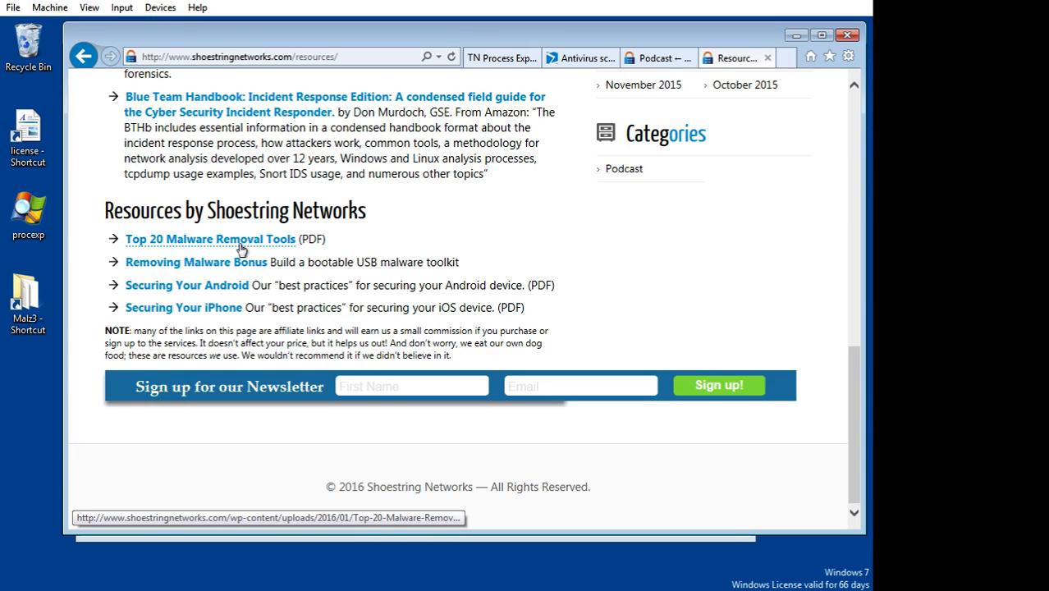
pyautogui.moveTo(162, 252)
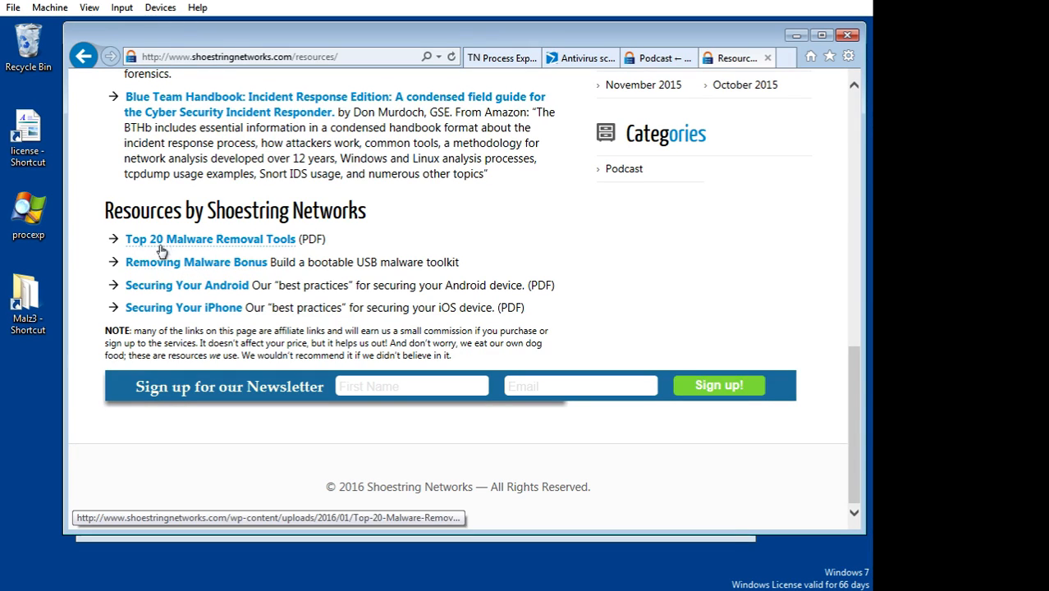
pyautogui.moveTo(196, 262)
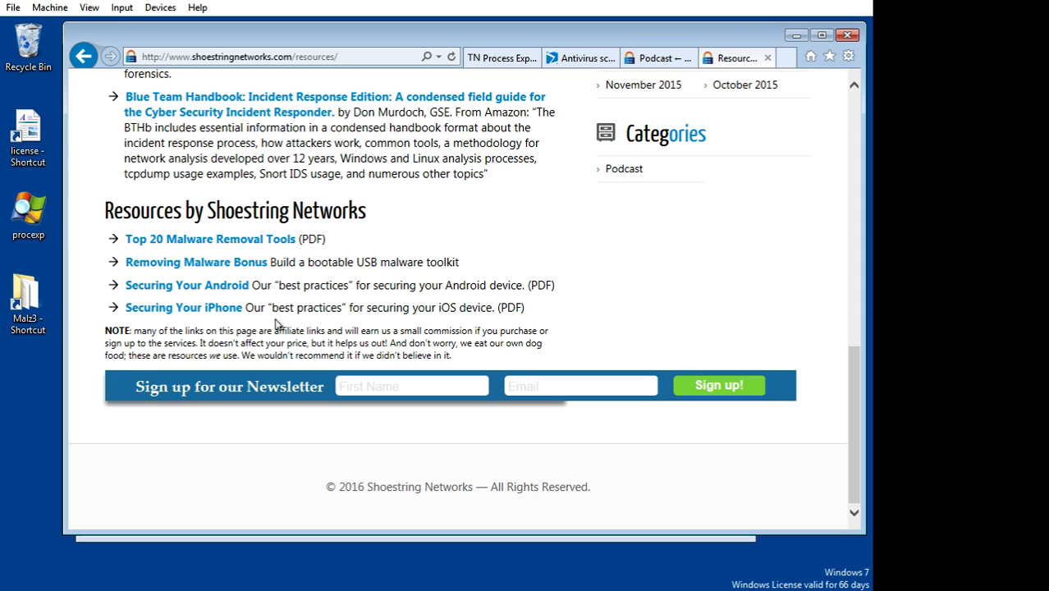
pyautogui.moveTo(283, 299)
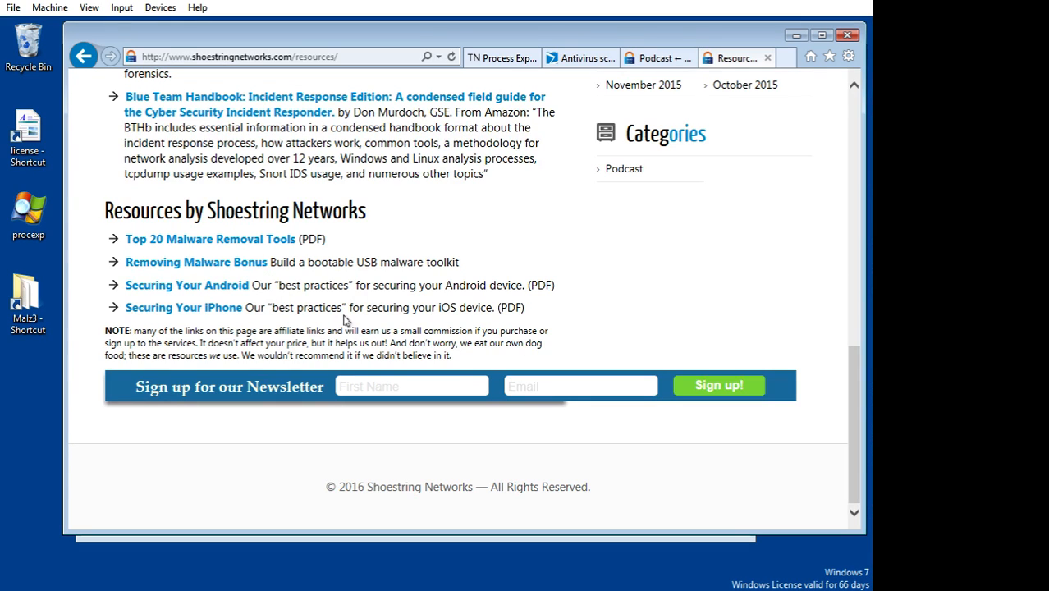
pyautogui.moveTo(282, 285)
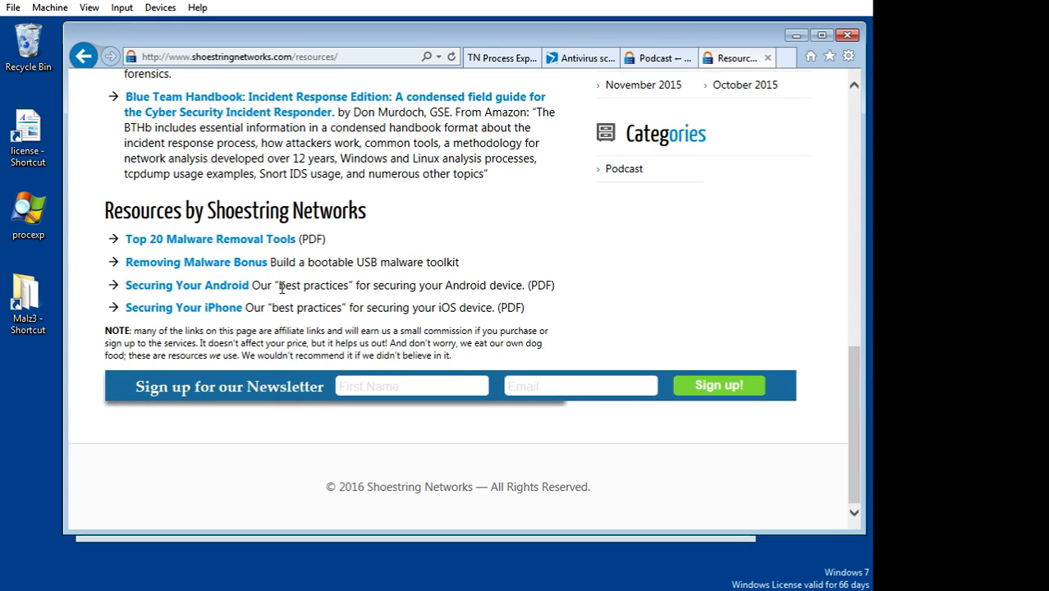
pyautogui.moveTo(321, 288)
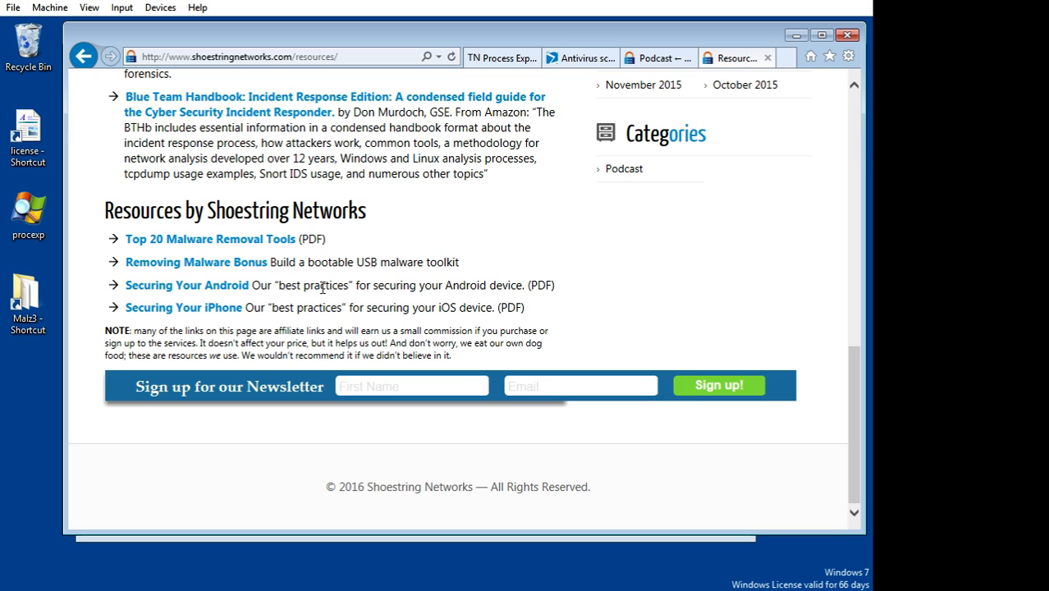